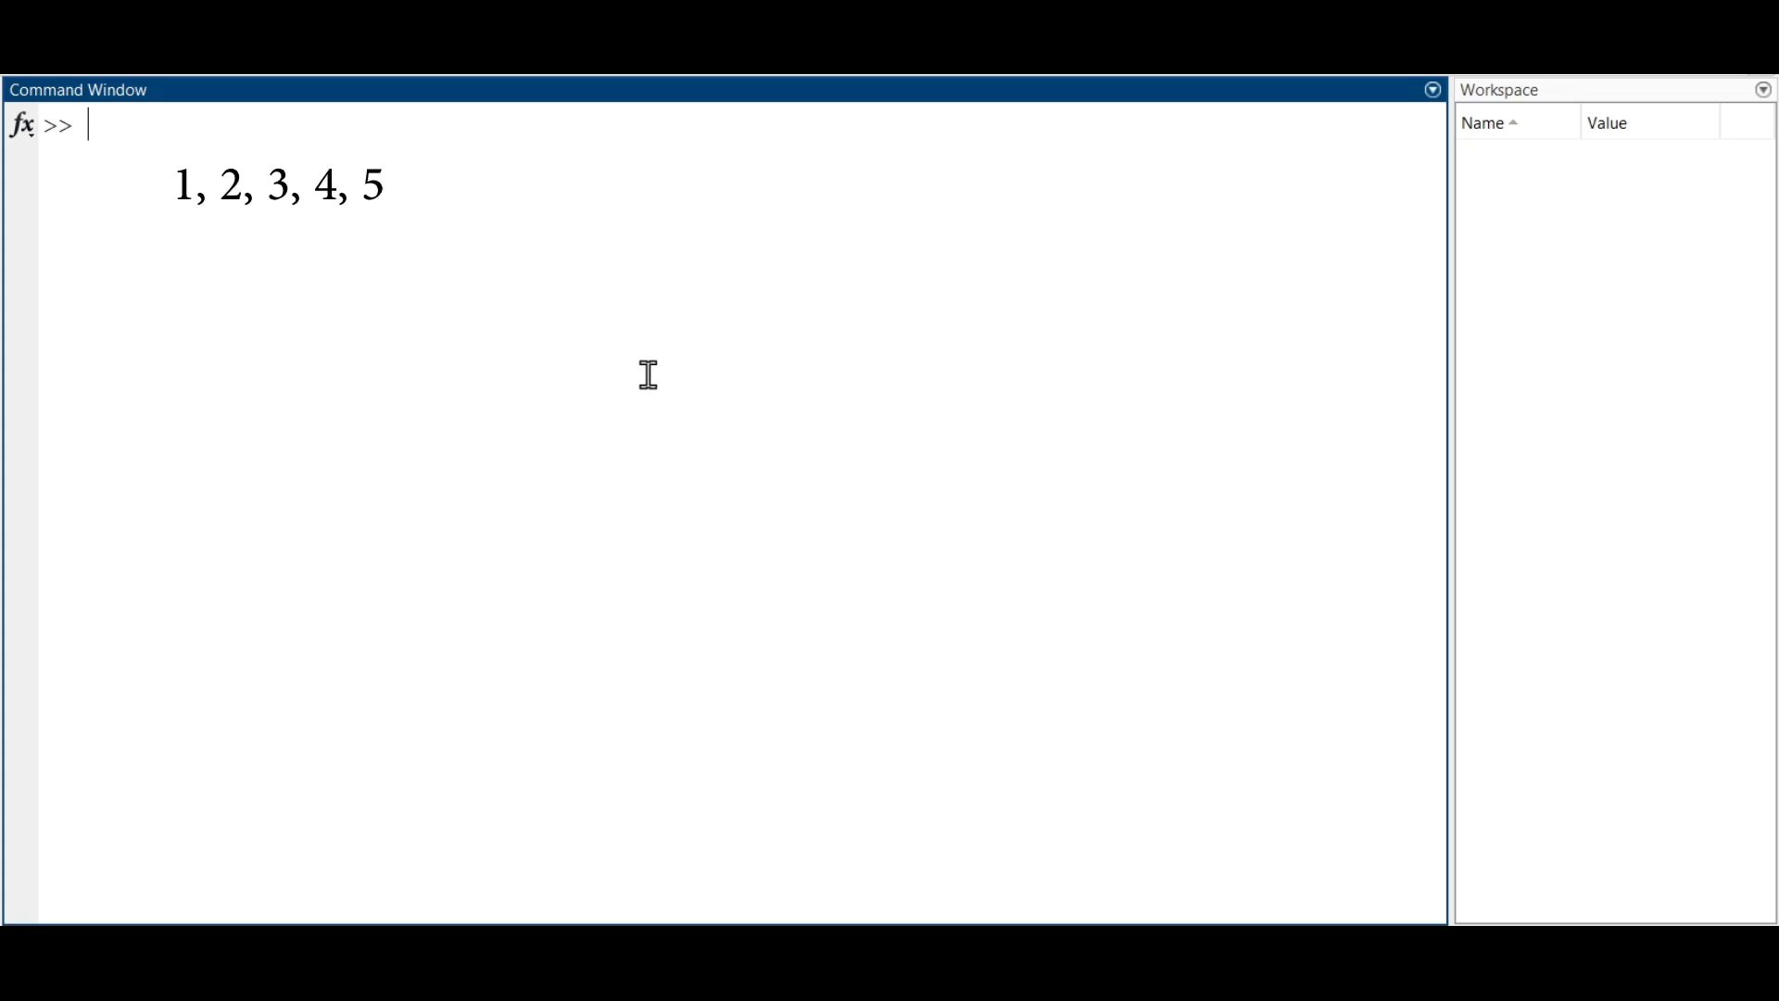
- Assign x = 1:5 so x holds the values 1 2 3 4 5
type("x =")
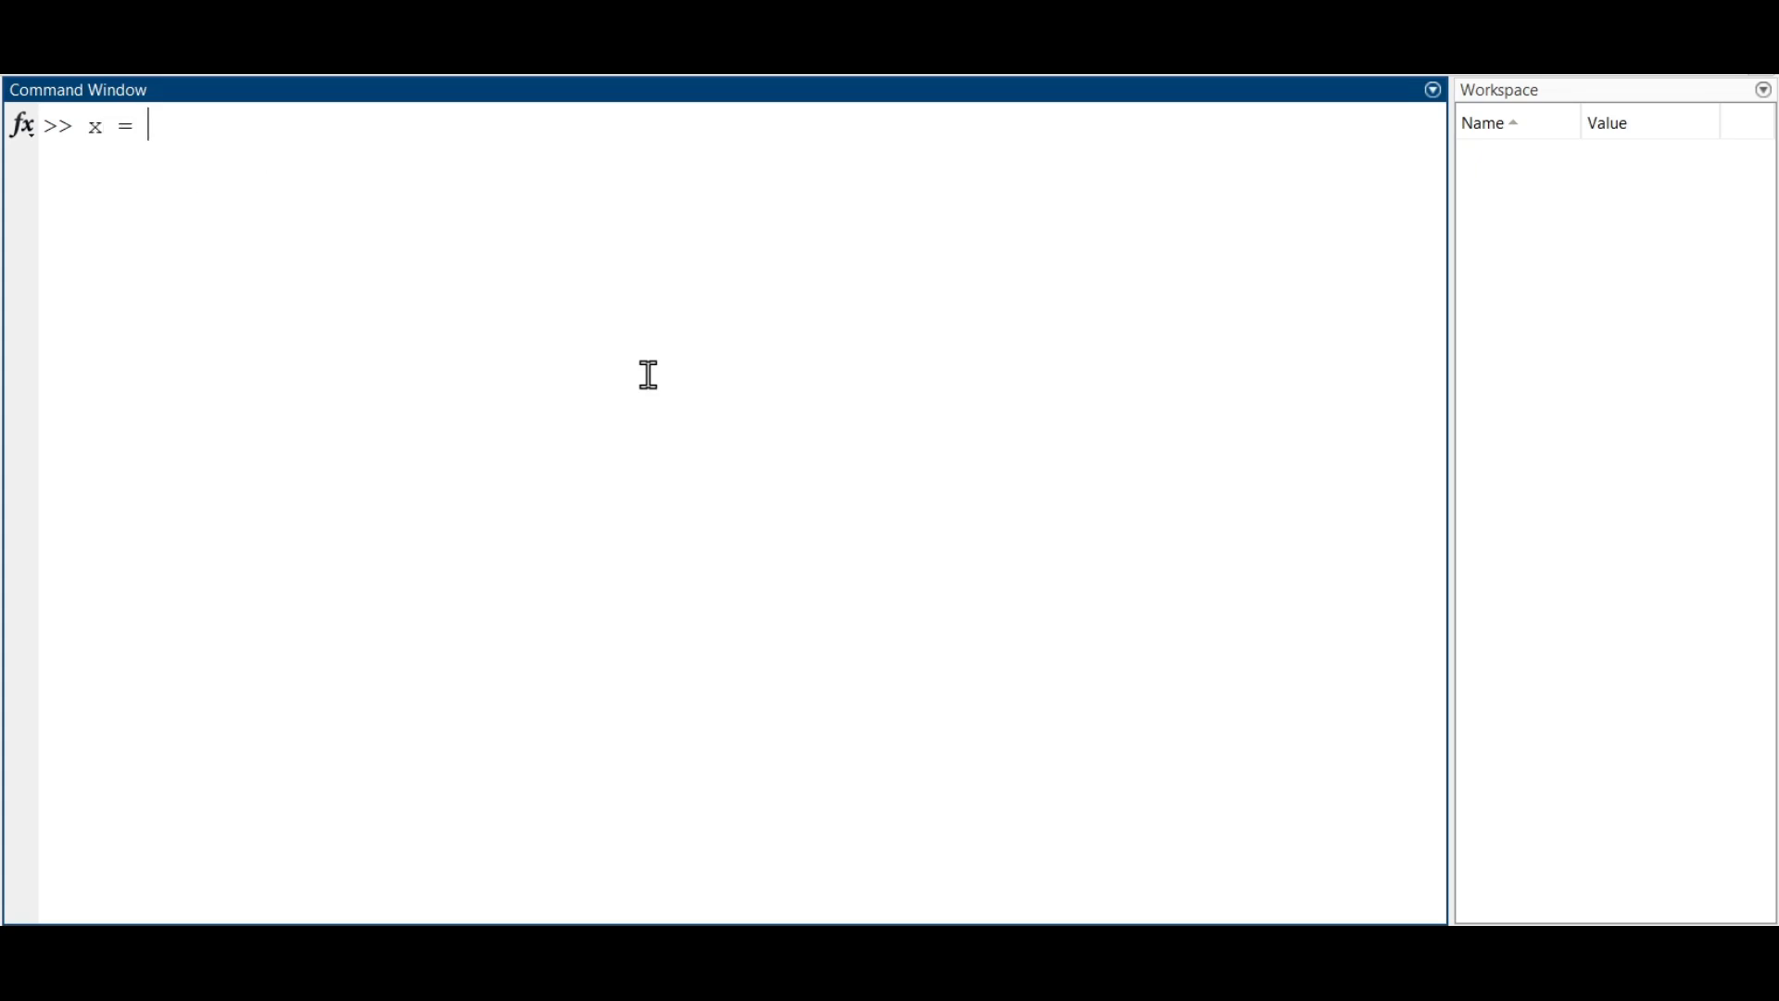
key("Return")
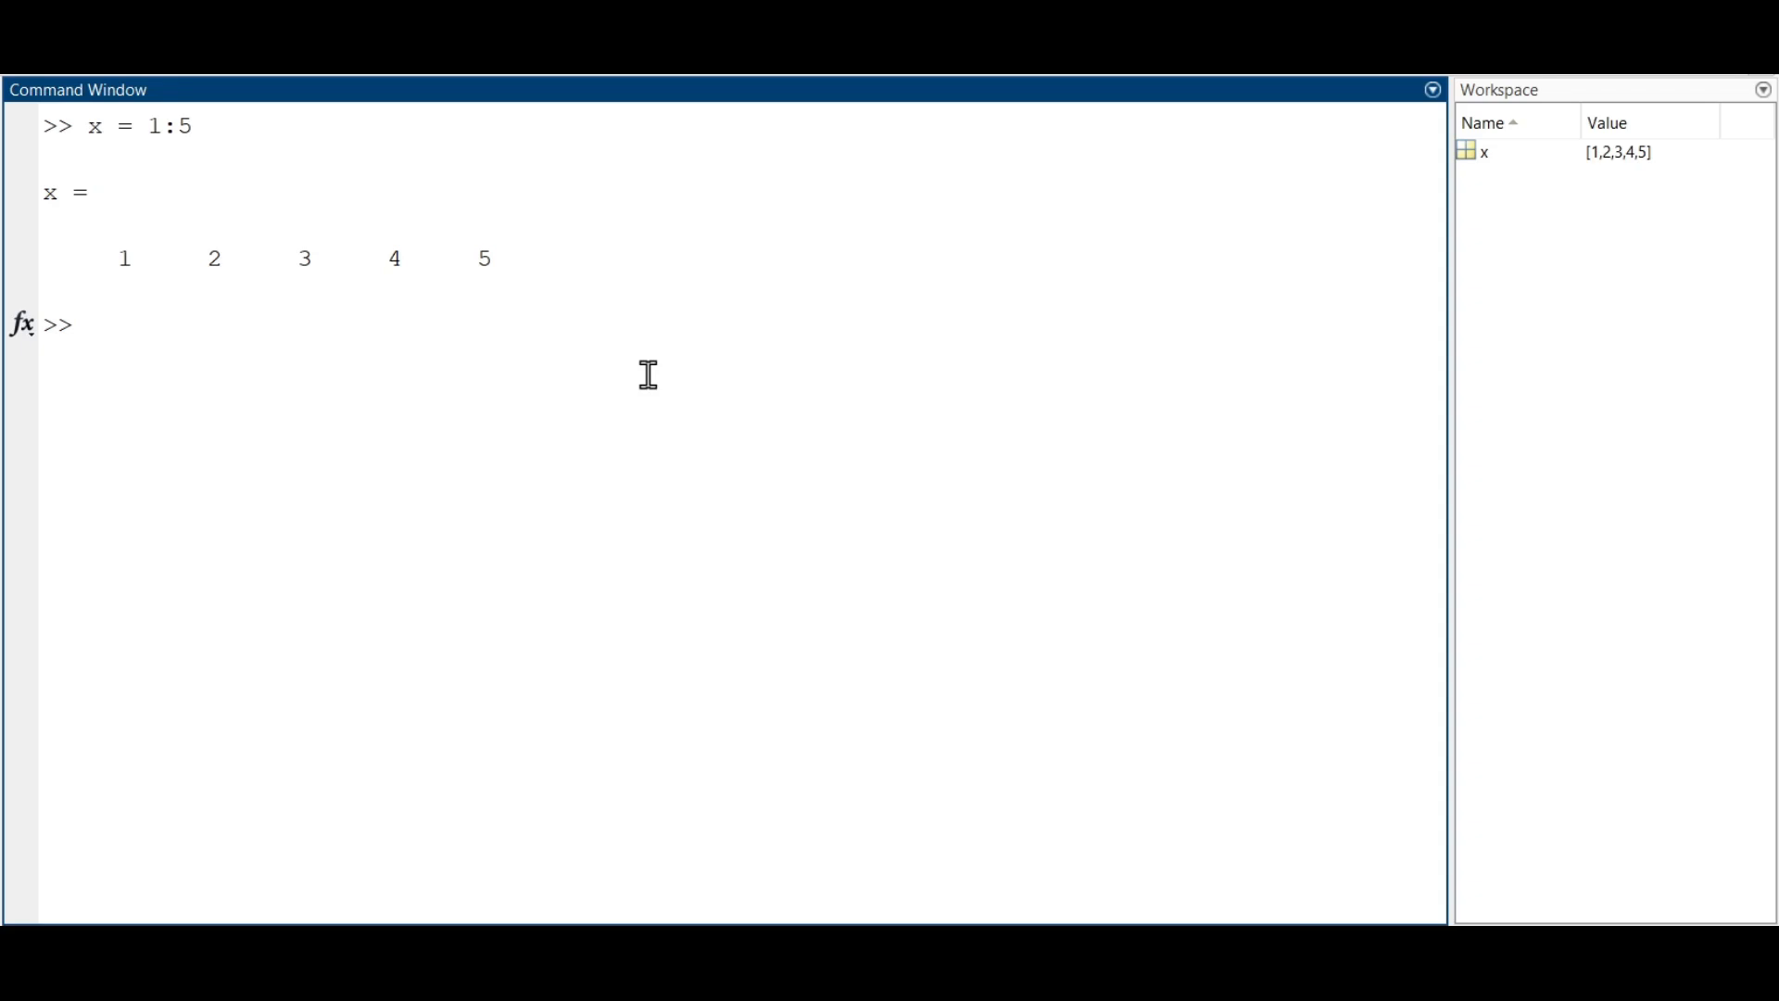
- Reassign x = [-1, 1, -2, 2, 3] and confirm it in the workspace
type("x =")
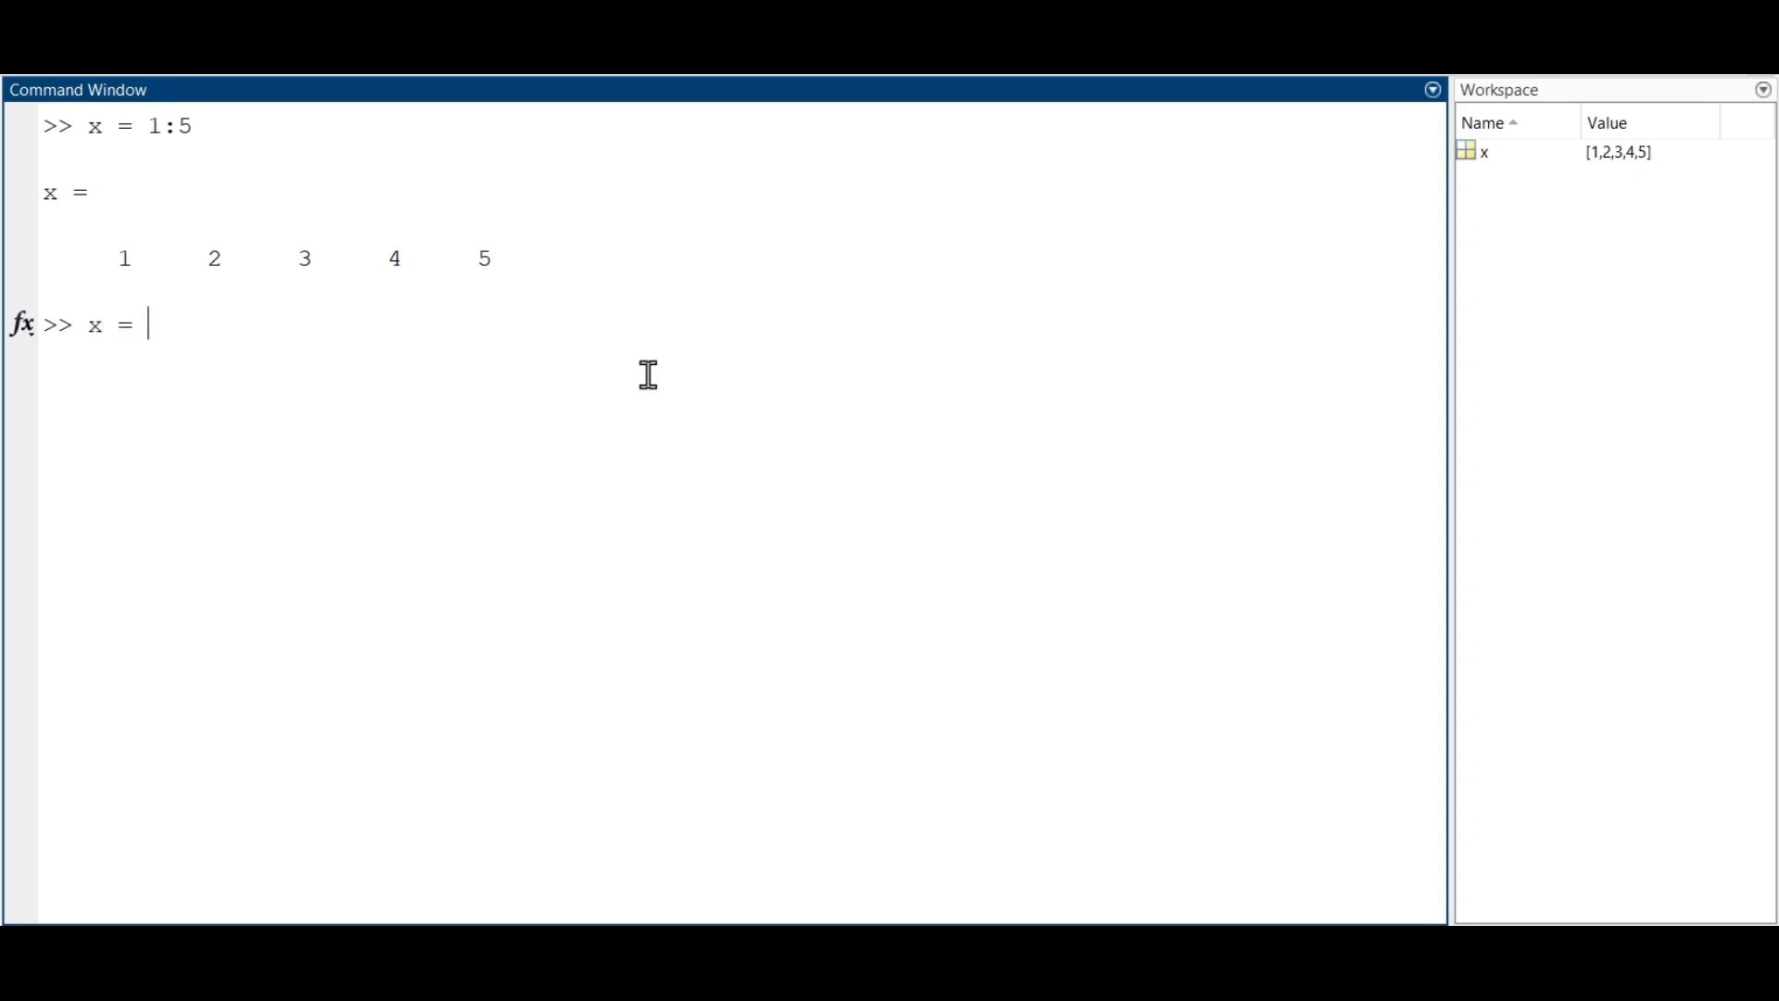
type("[-1, 1")
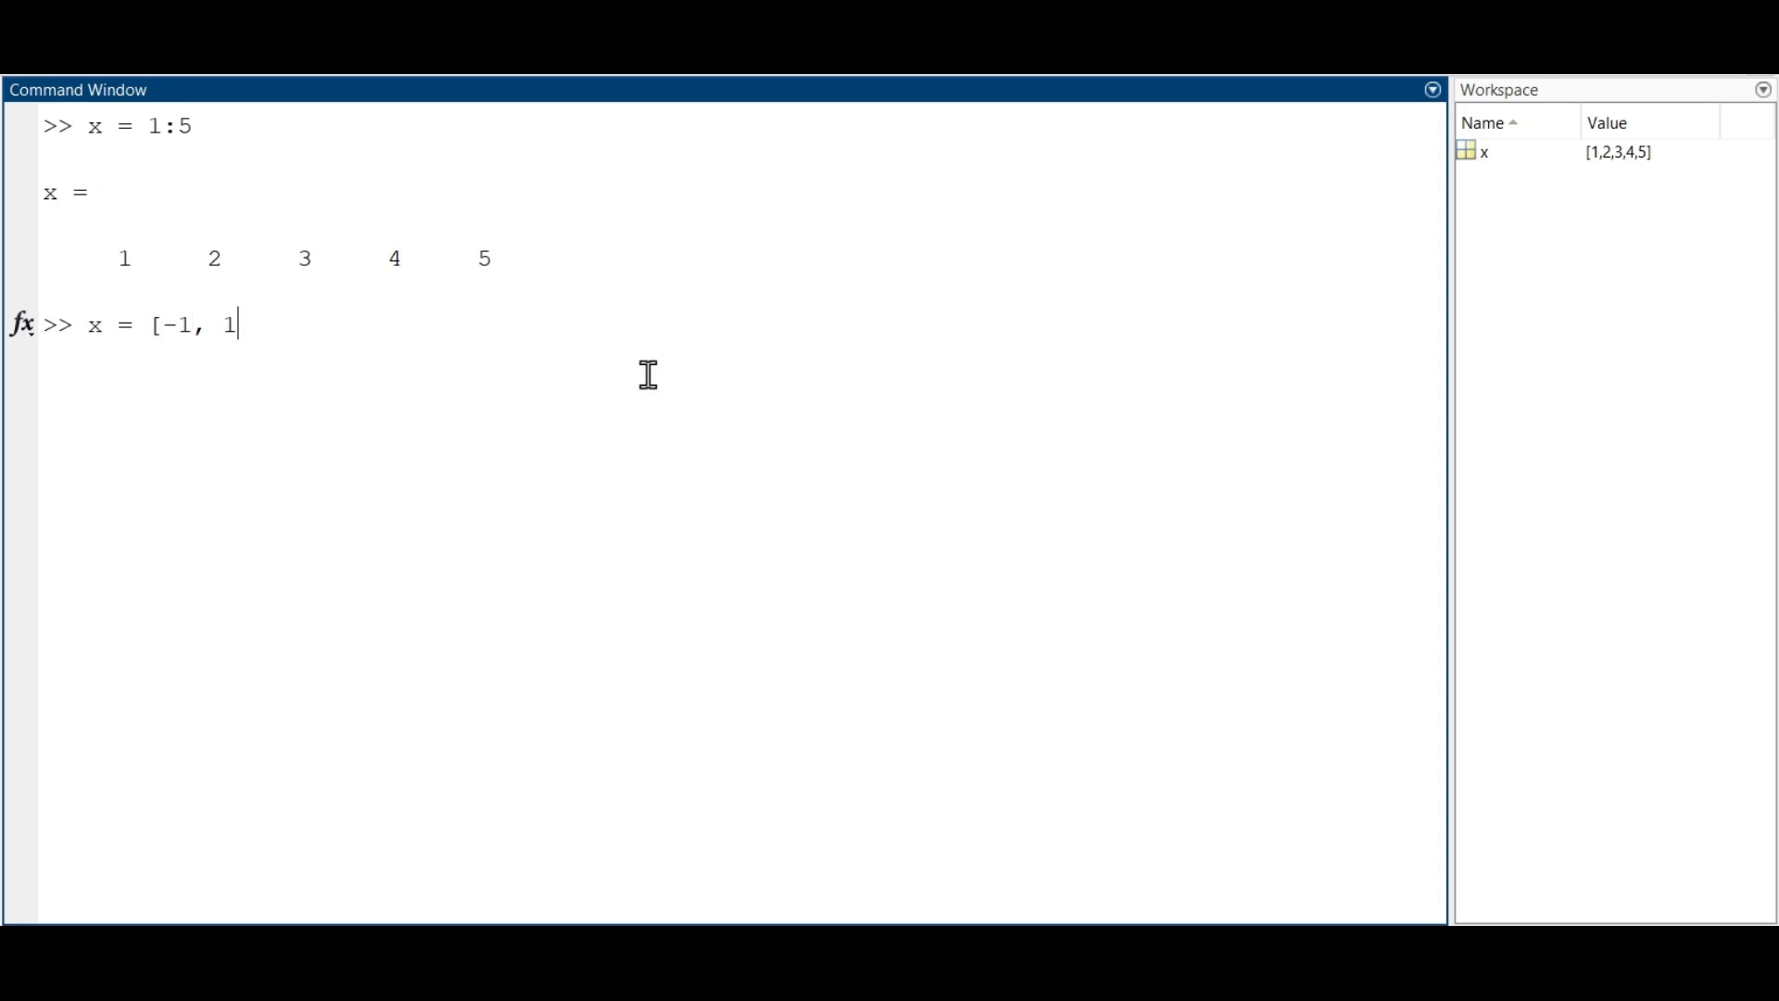
type(", -2,")
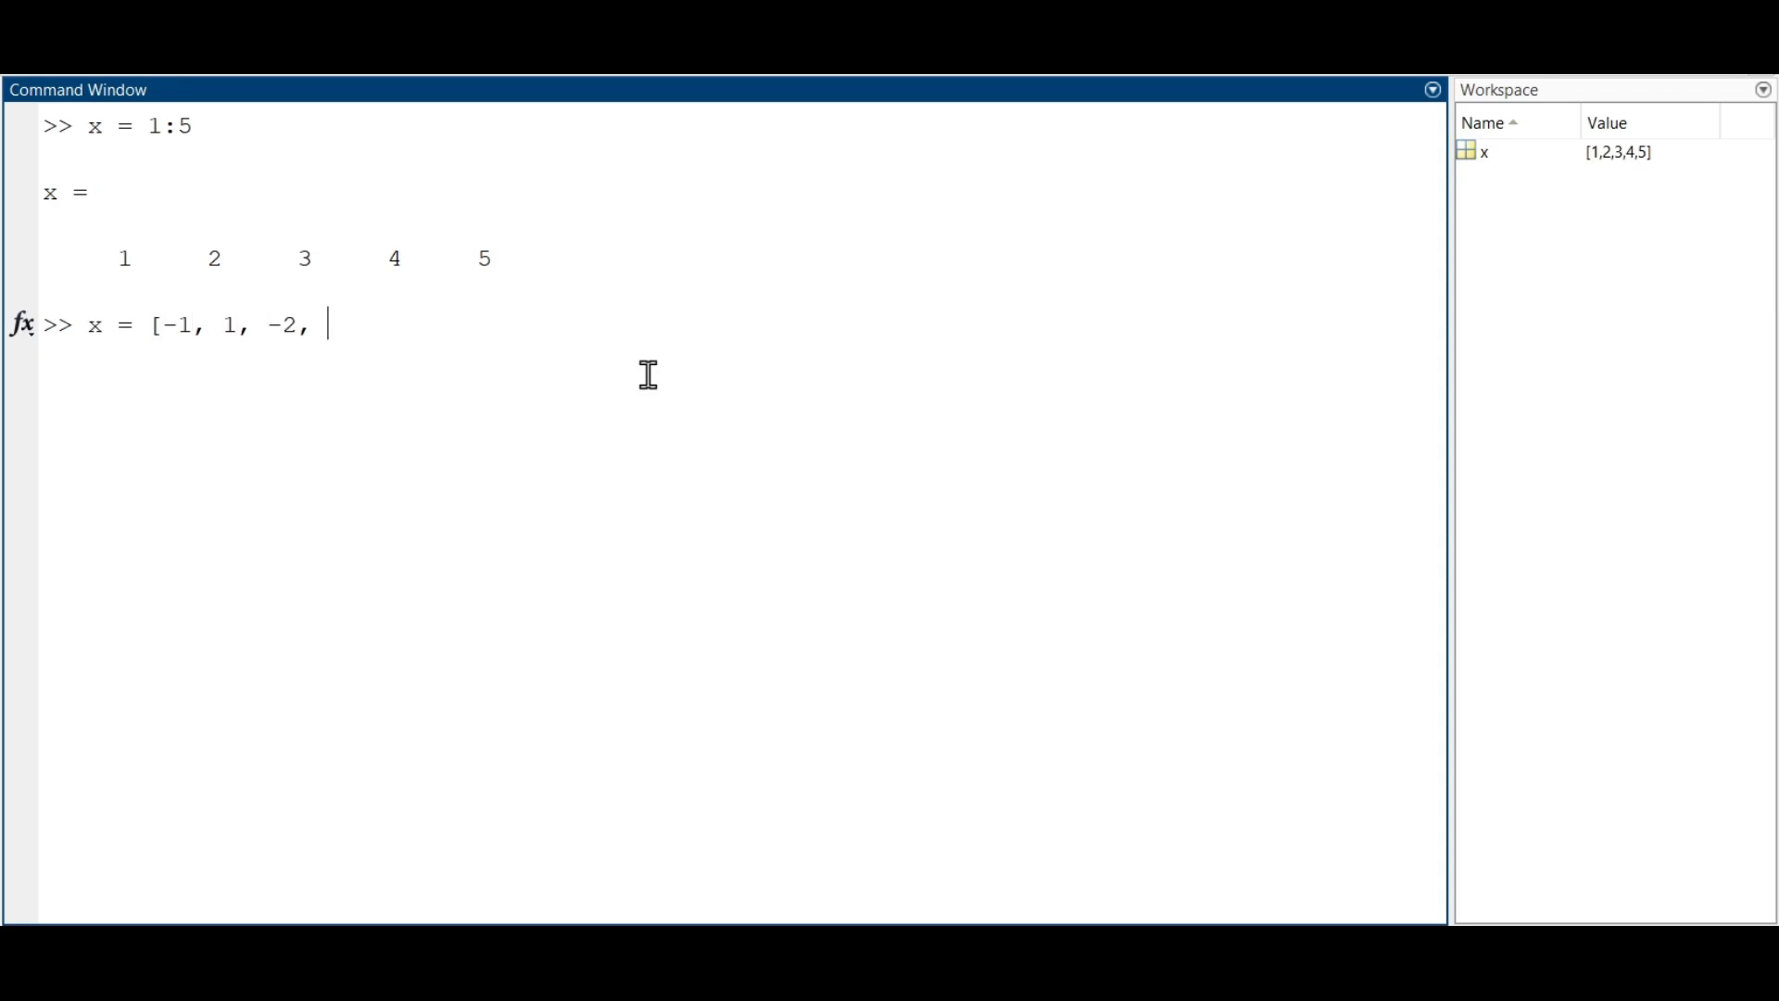
key("Return")
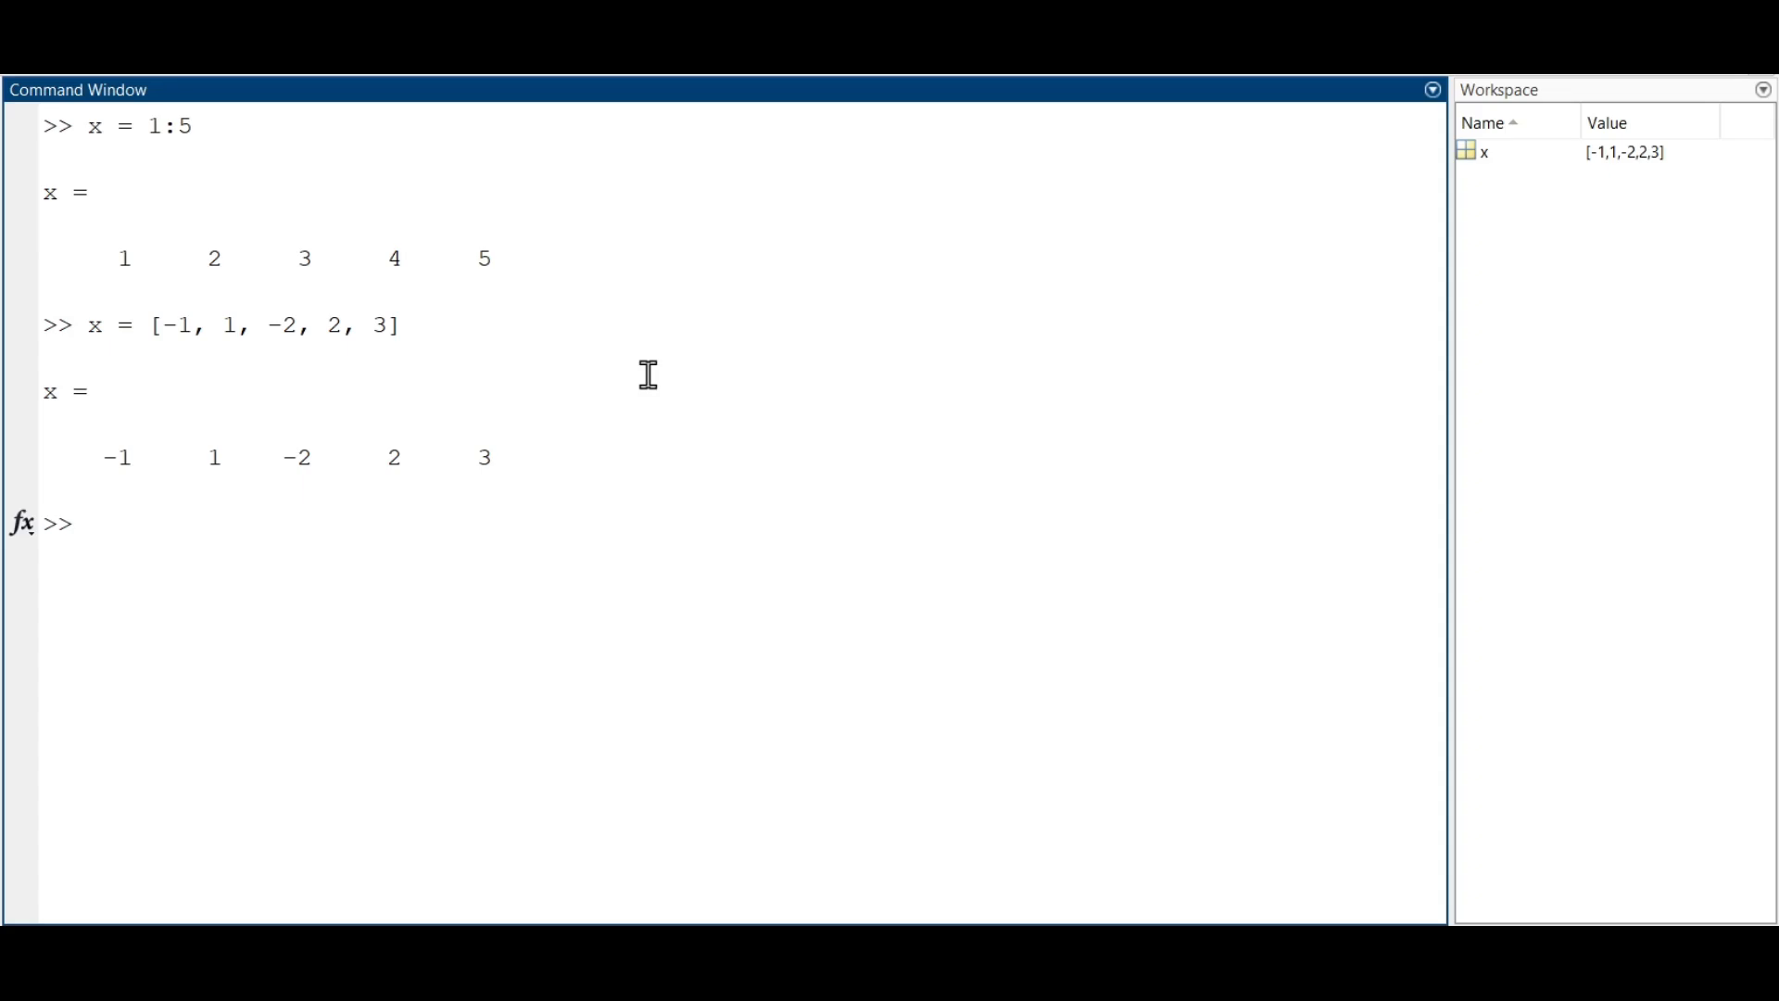
left_click(86, 522)
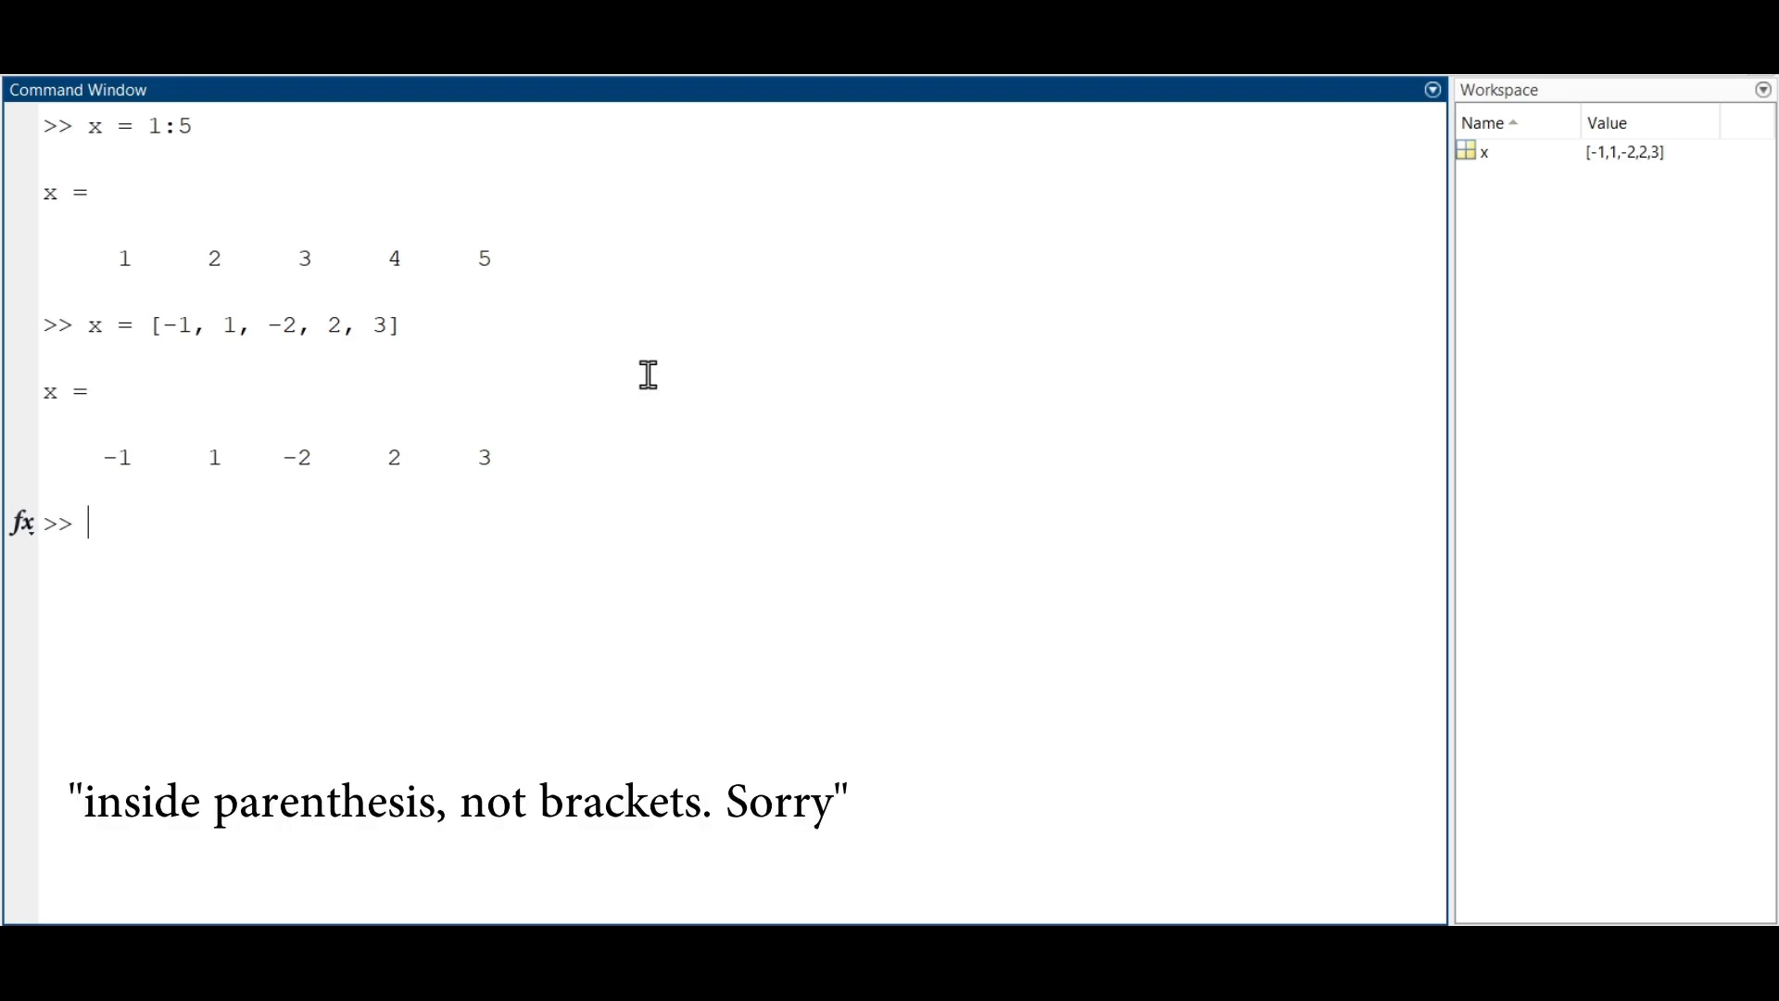
- Index x(2) returning 1, then x(2:4) returning ans = 1 -2 2
type("x")
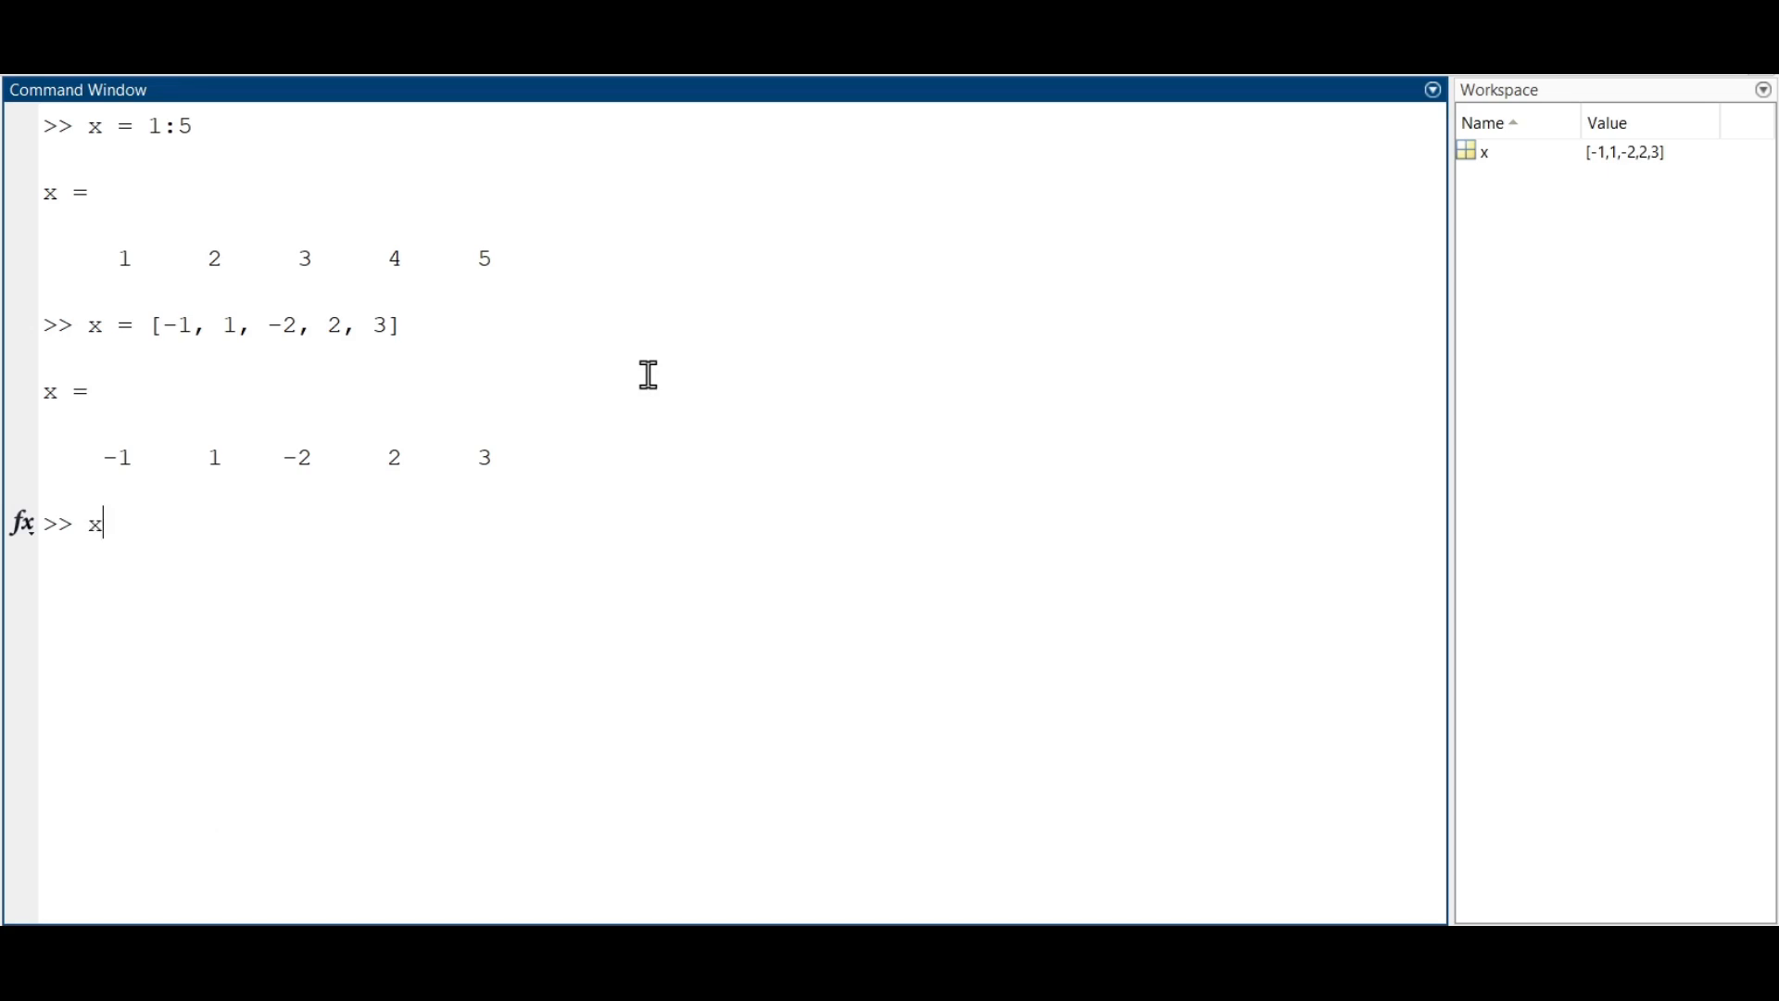
type("(2)")
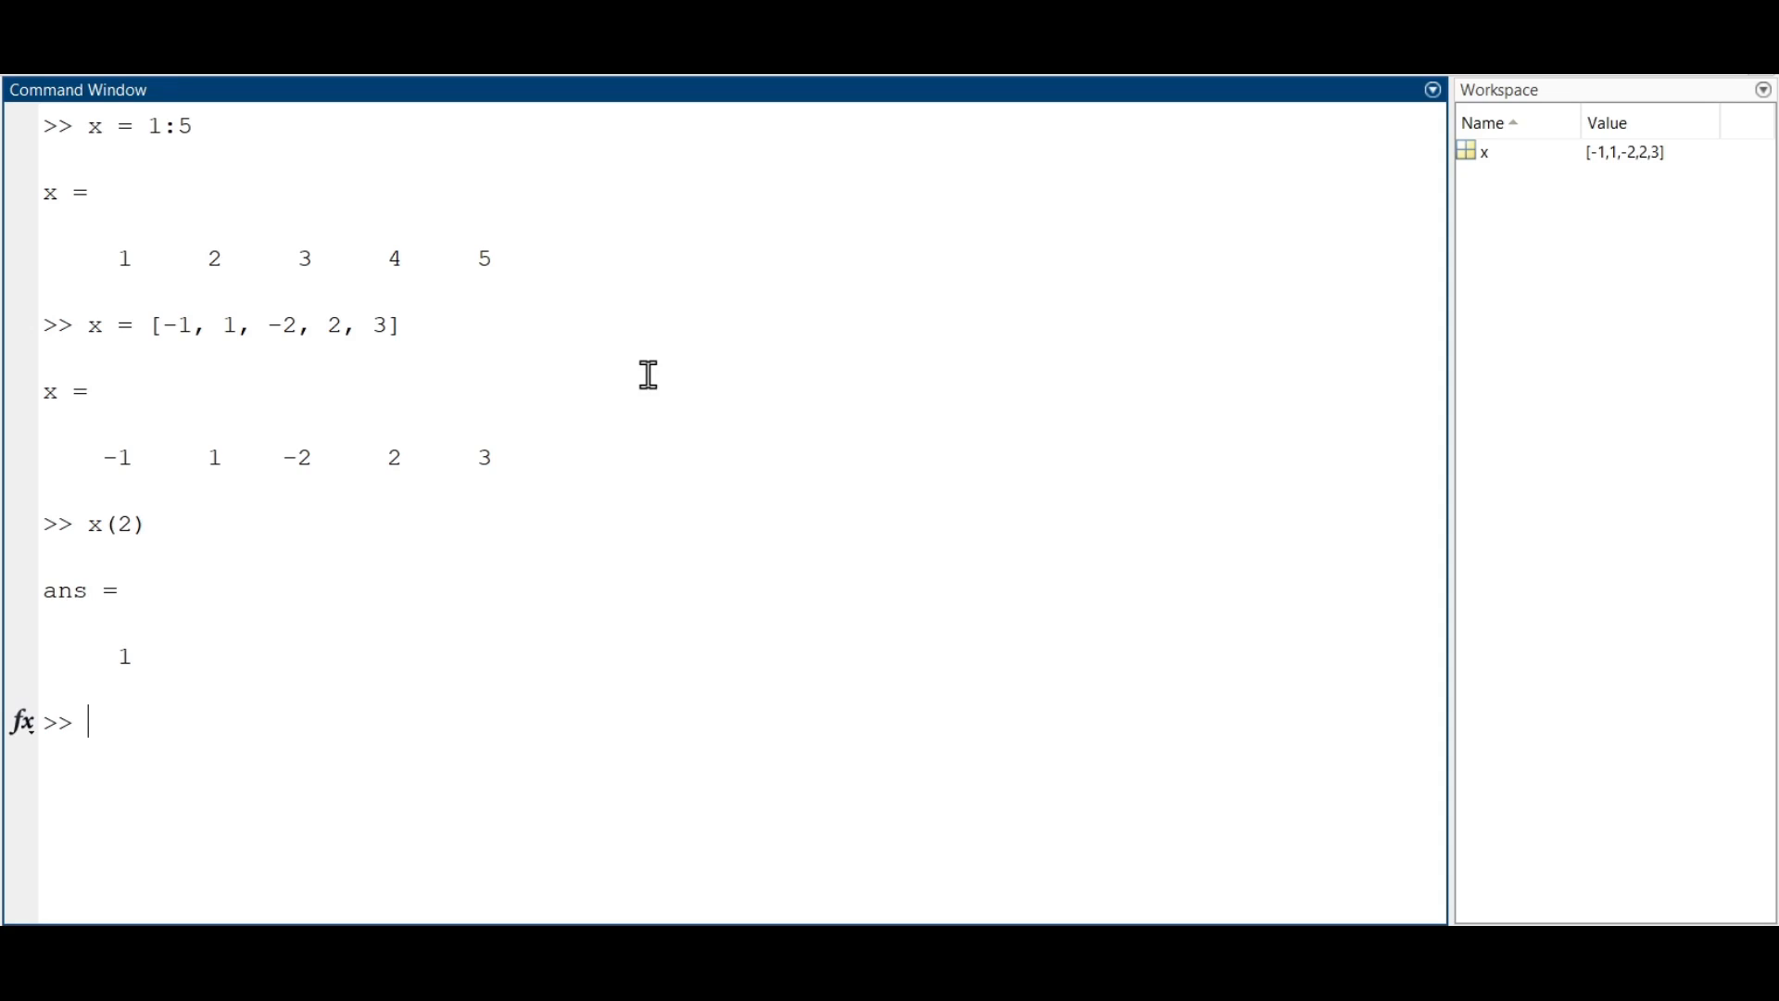
type("x")
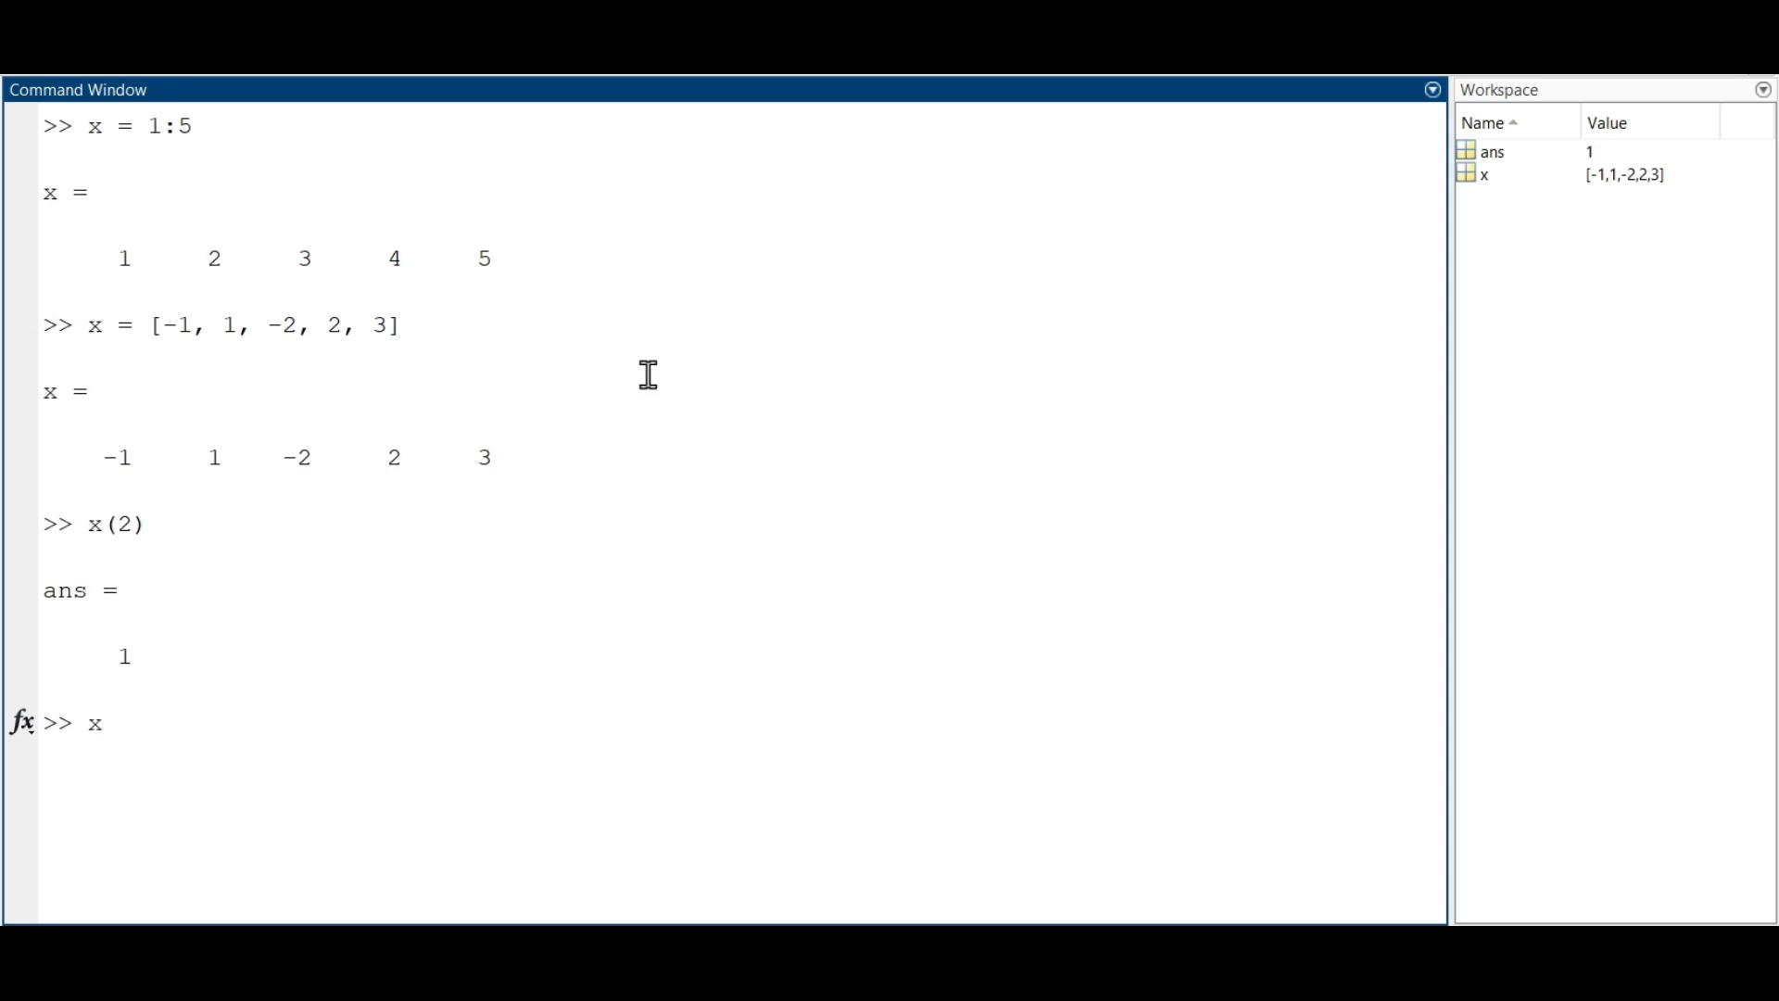
type("(2:4)")
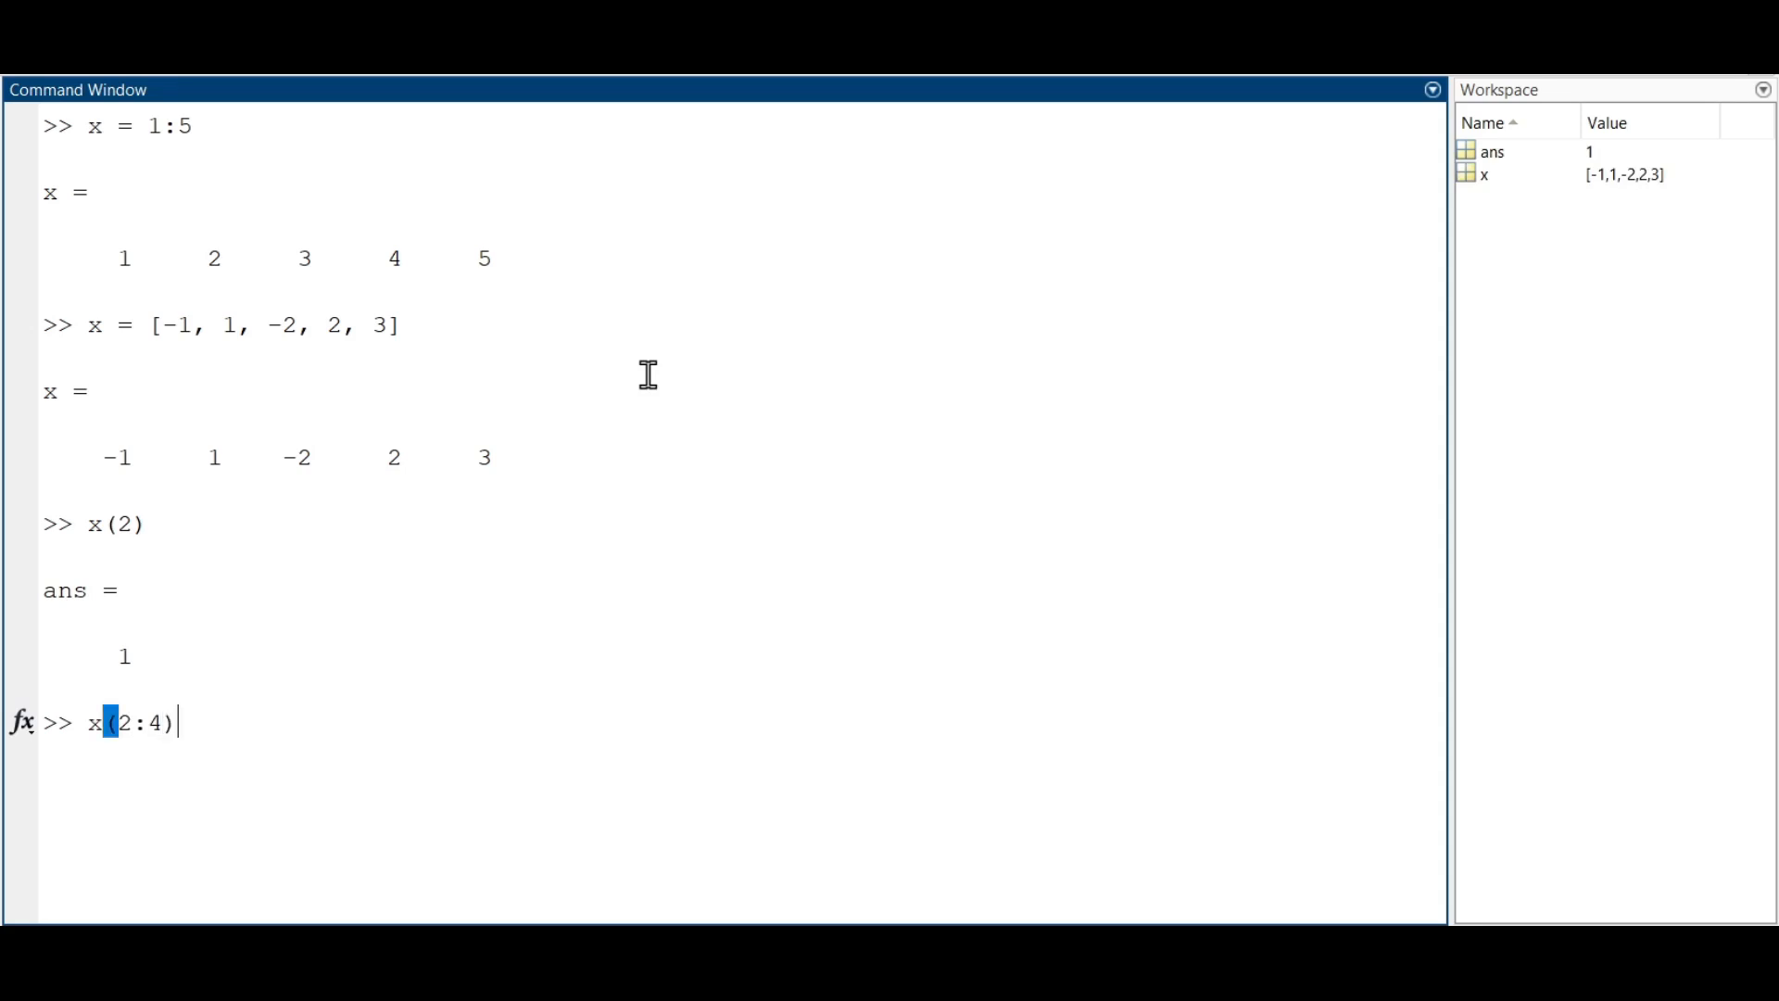
key("Return")
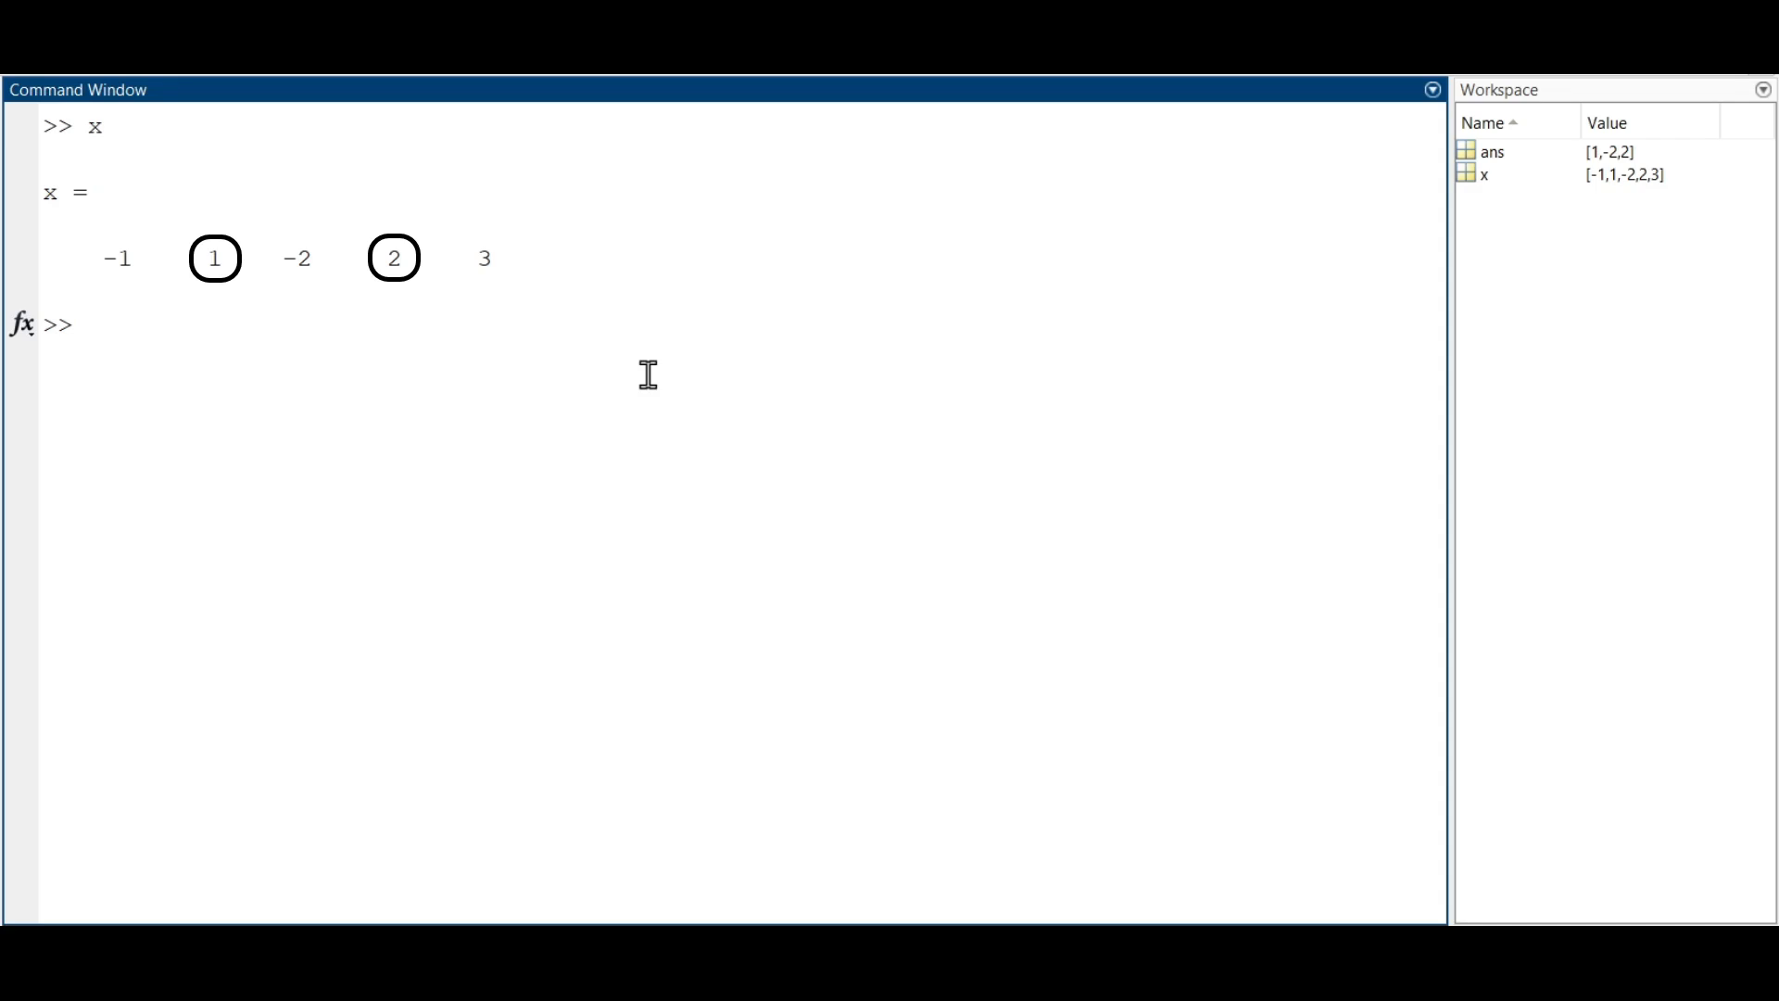
- Index x([2,4]) returning ans = 1 2, then clear the window with clc
type("x")
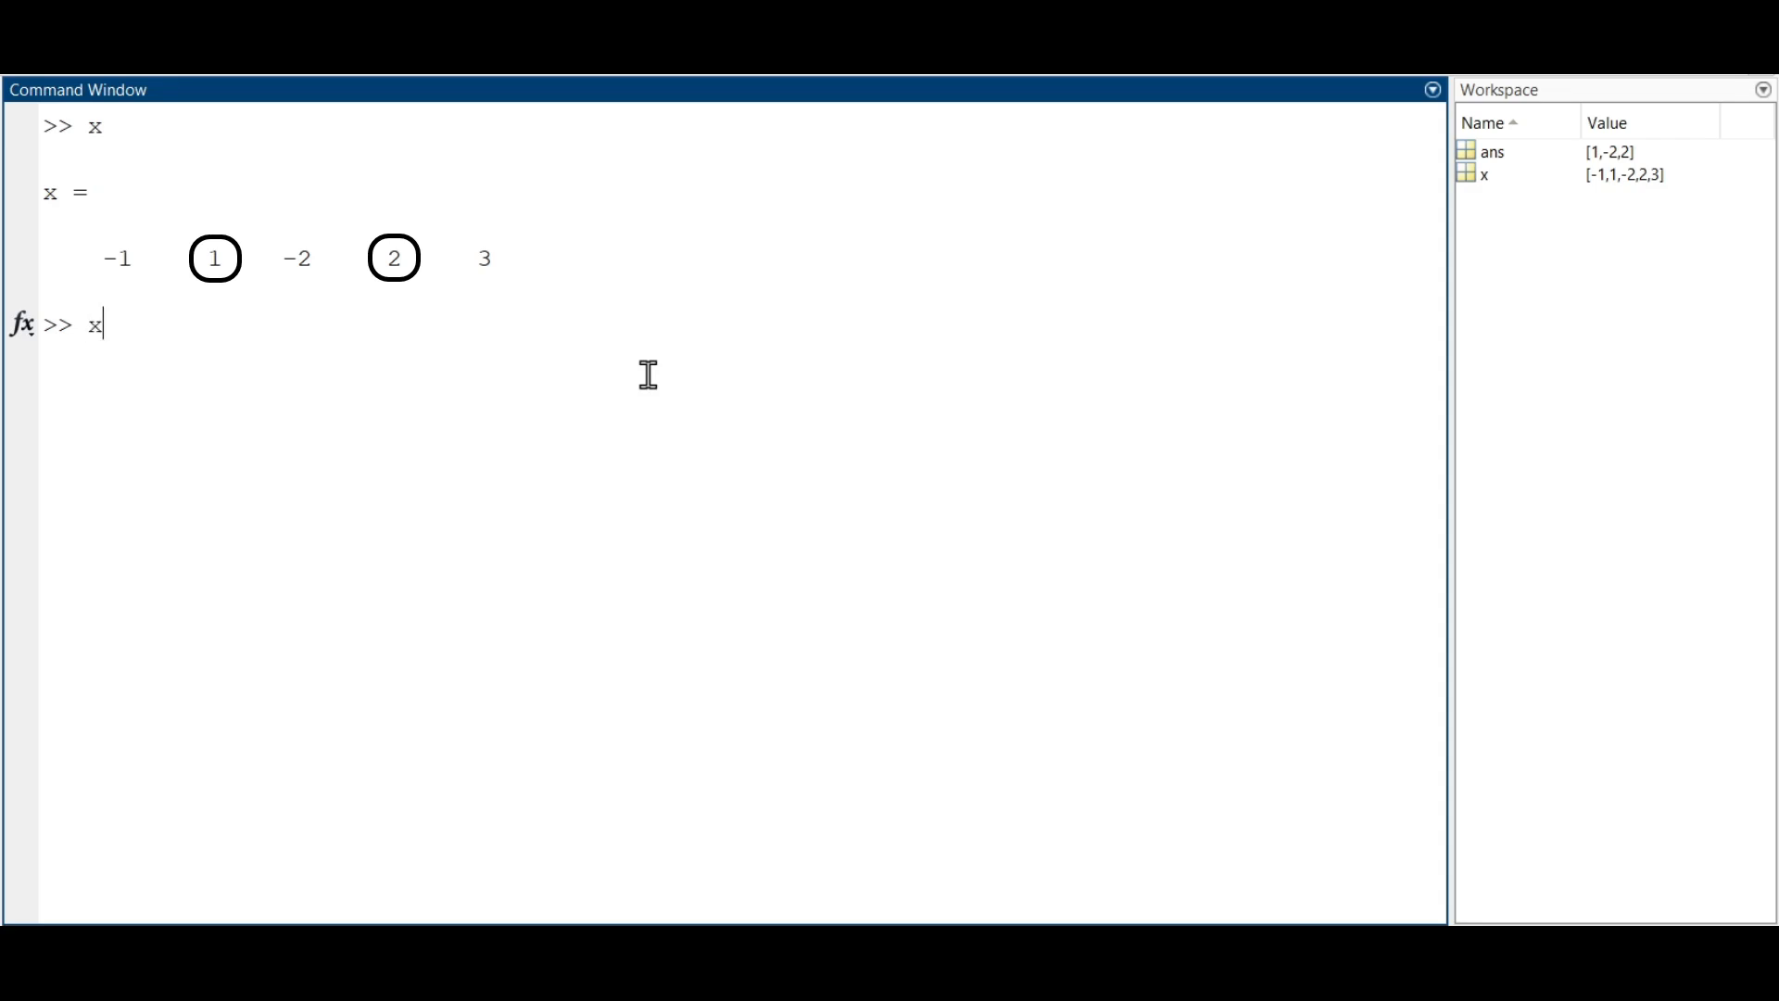
type("([2,4])")
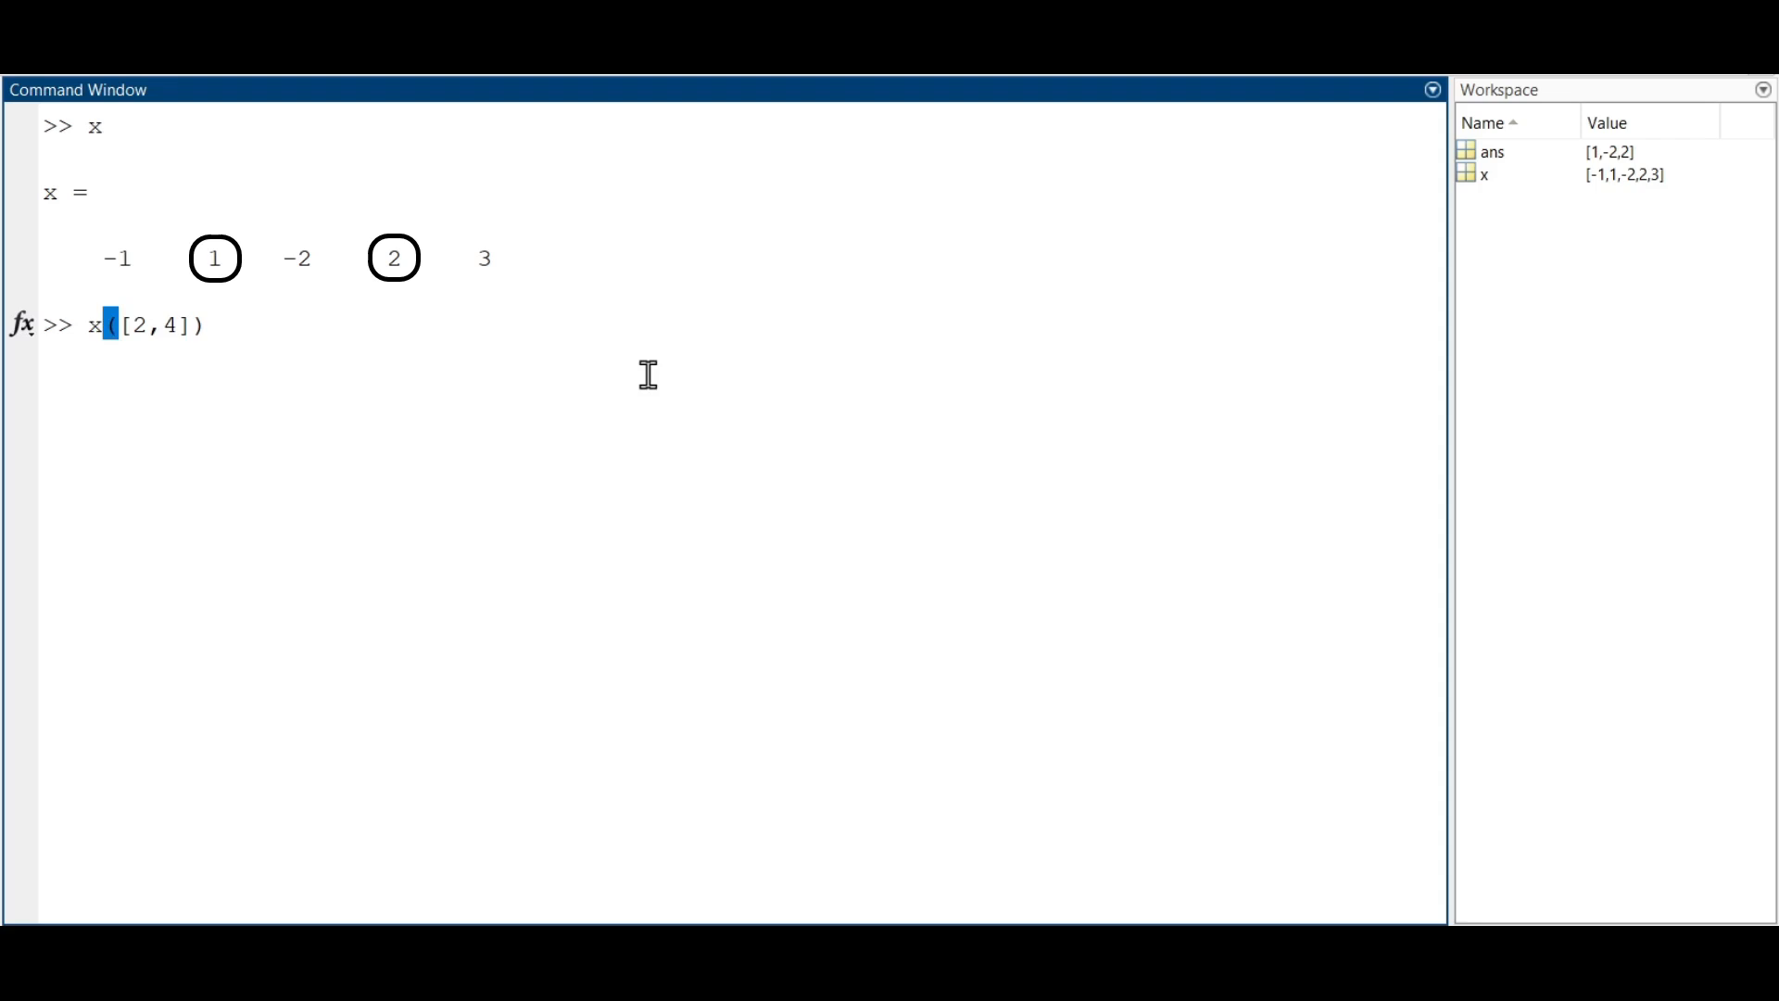
key("Return")
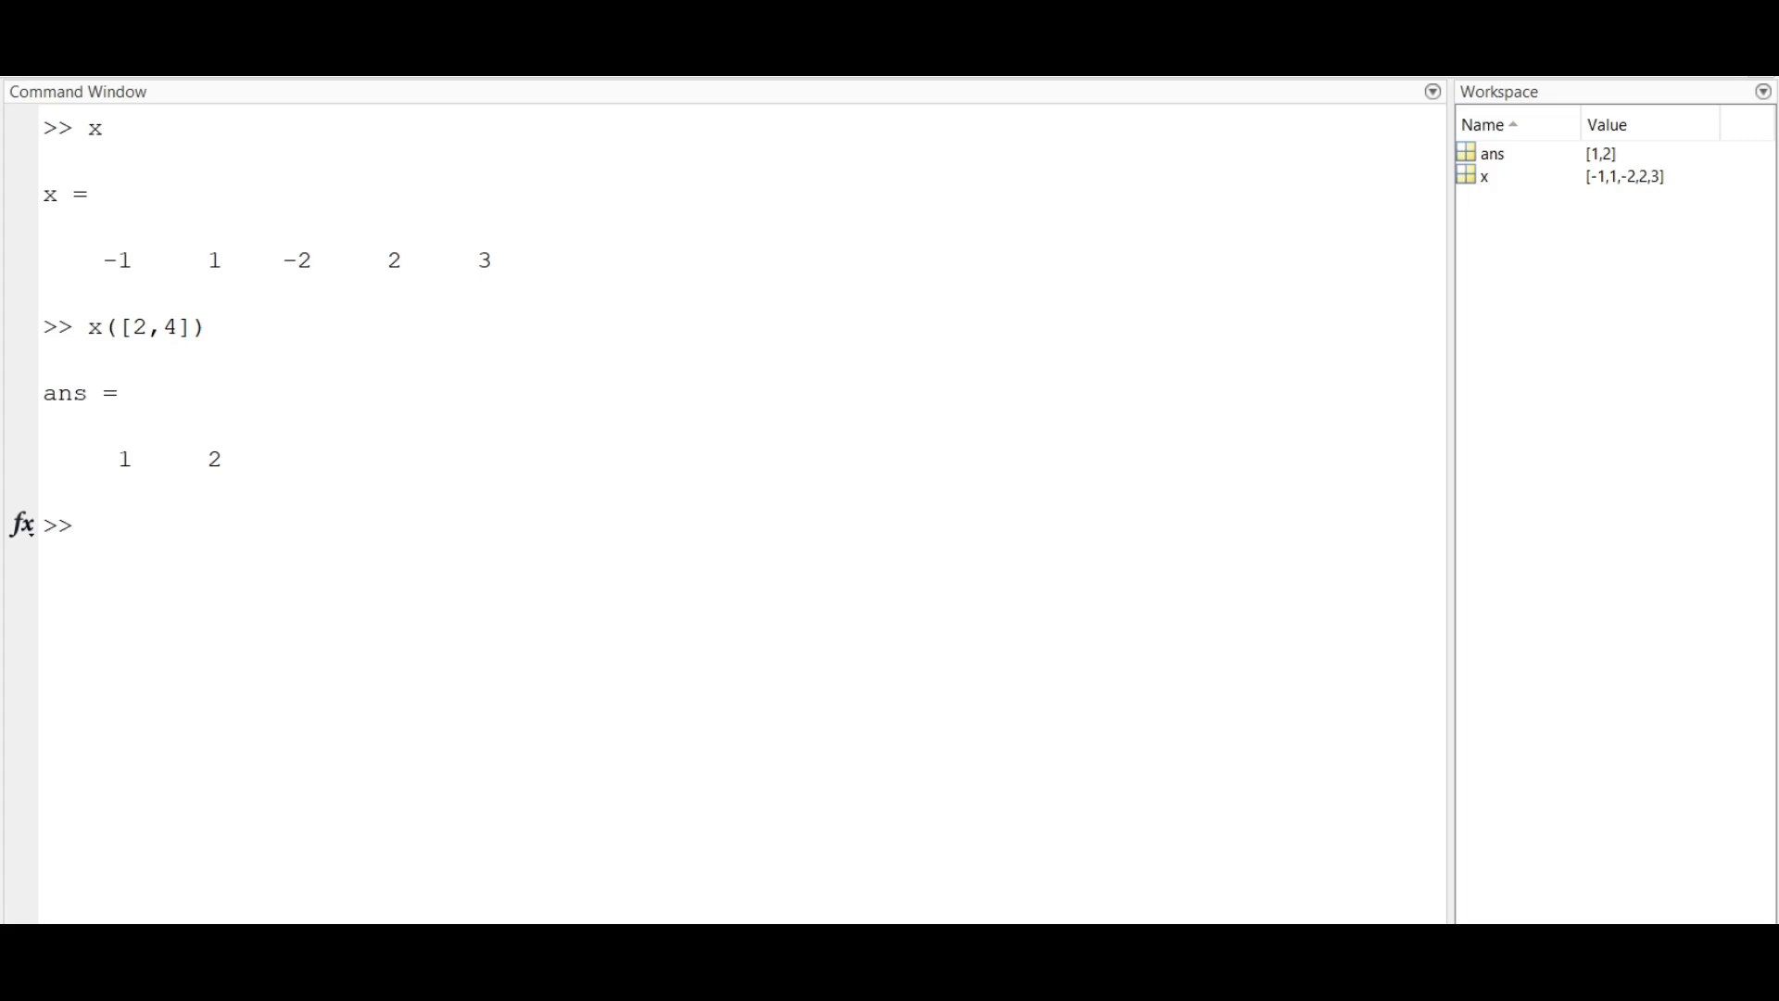
left_click(374, 525)
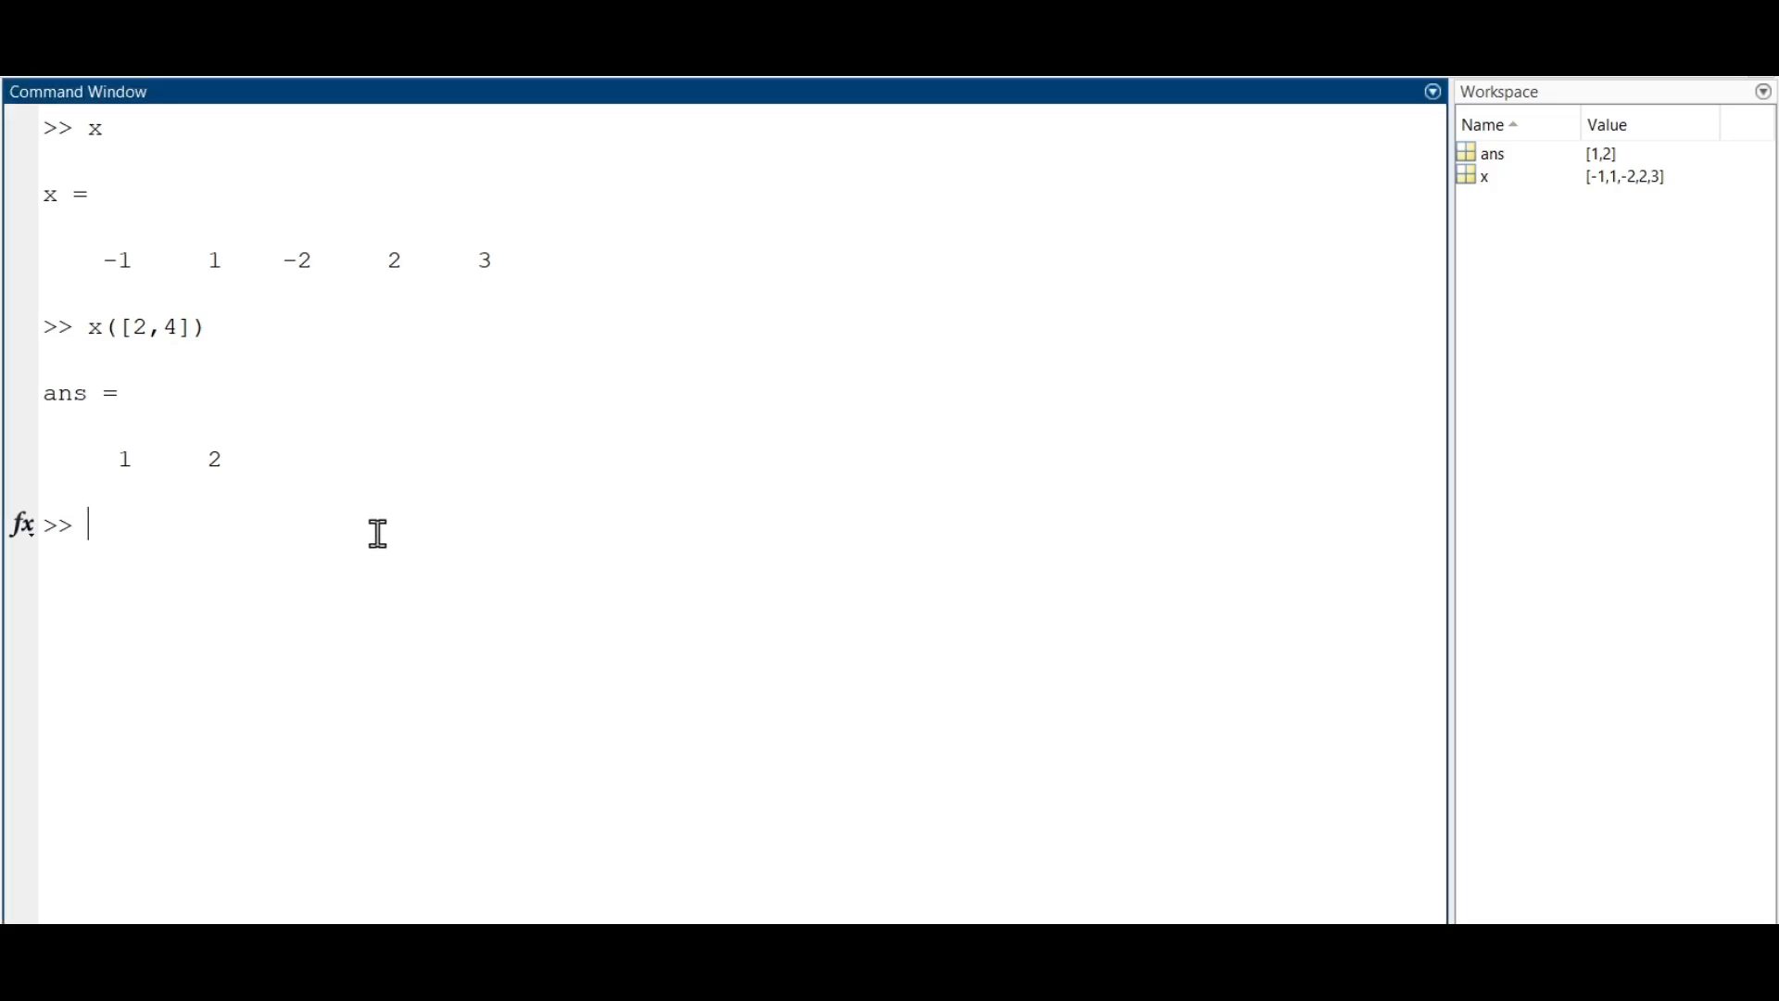
type("clc")
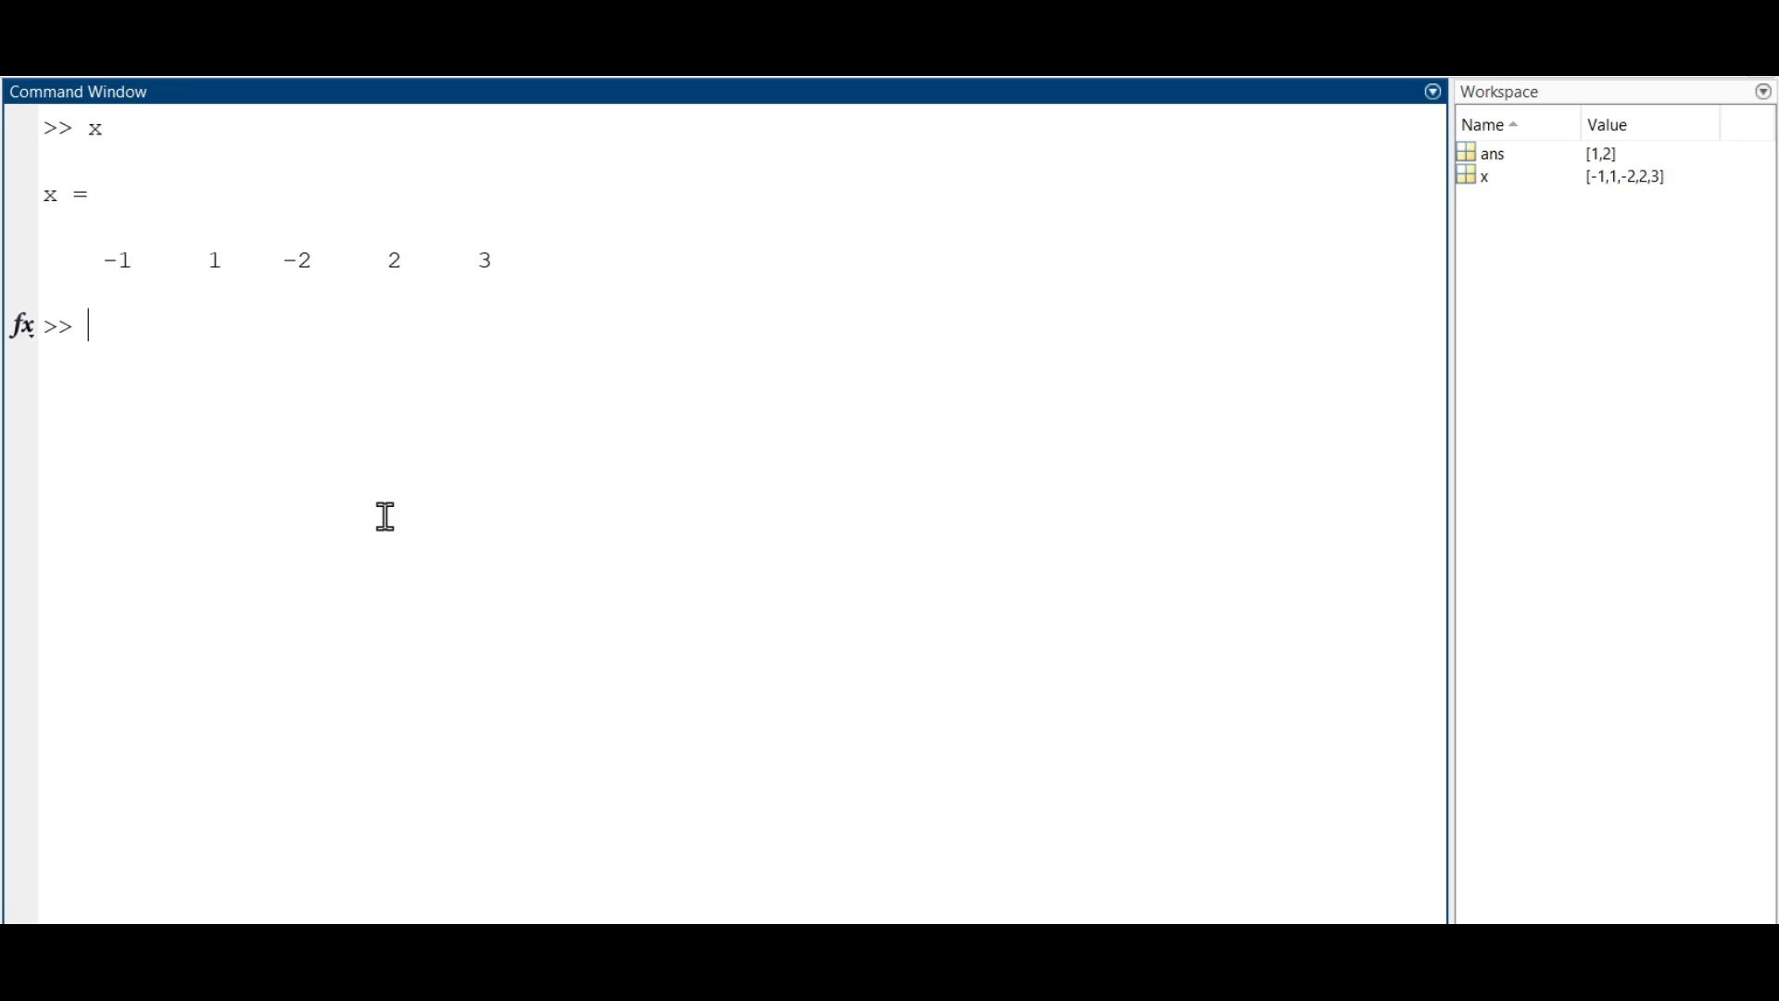
- Assign y = 1:5 so y holds the values 1 2 3 4 5
type("y")
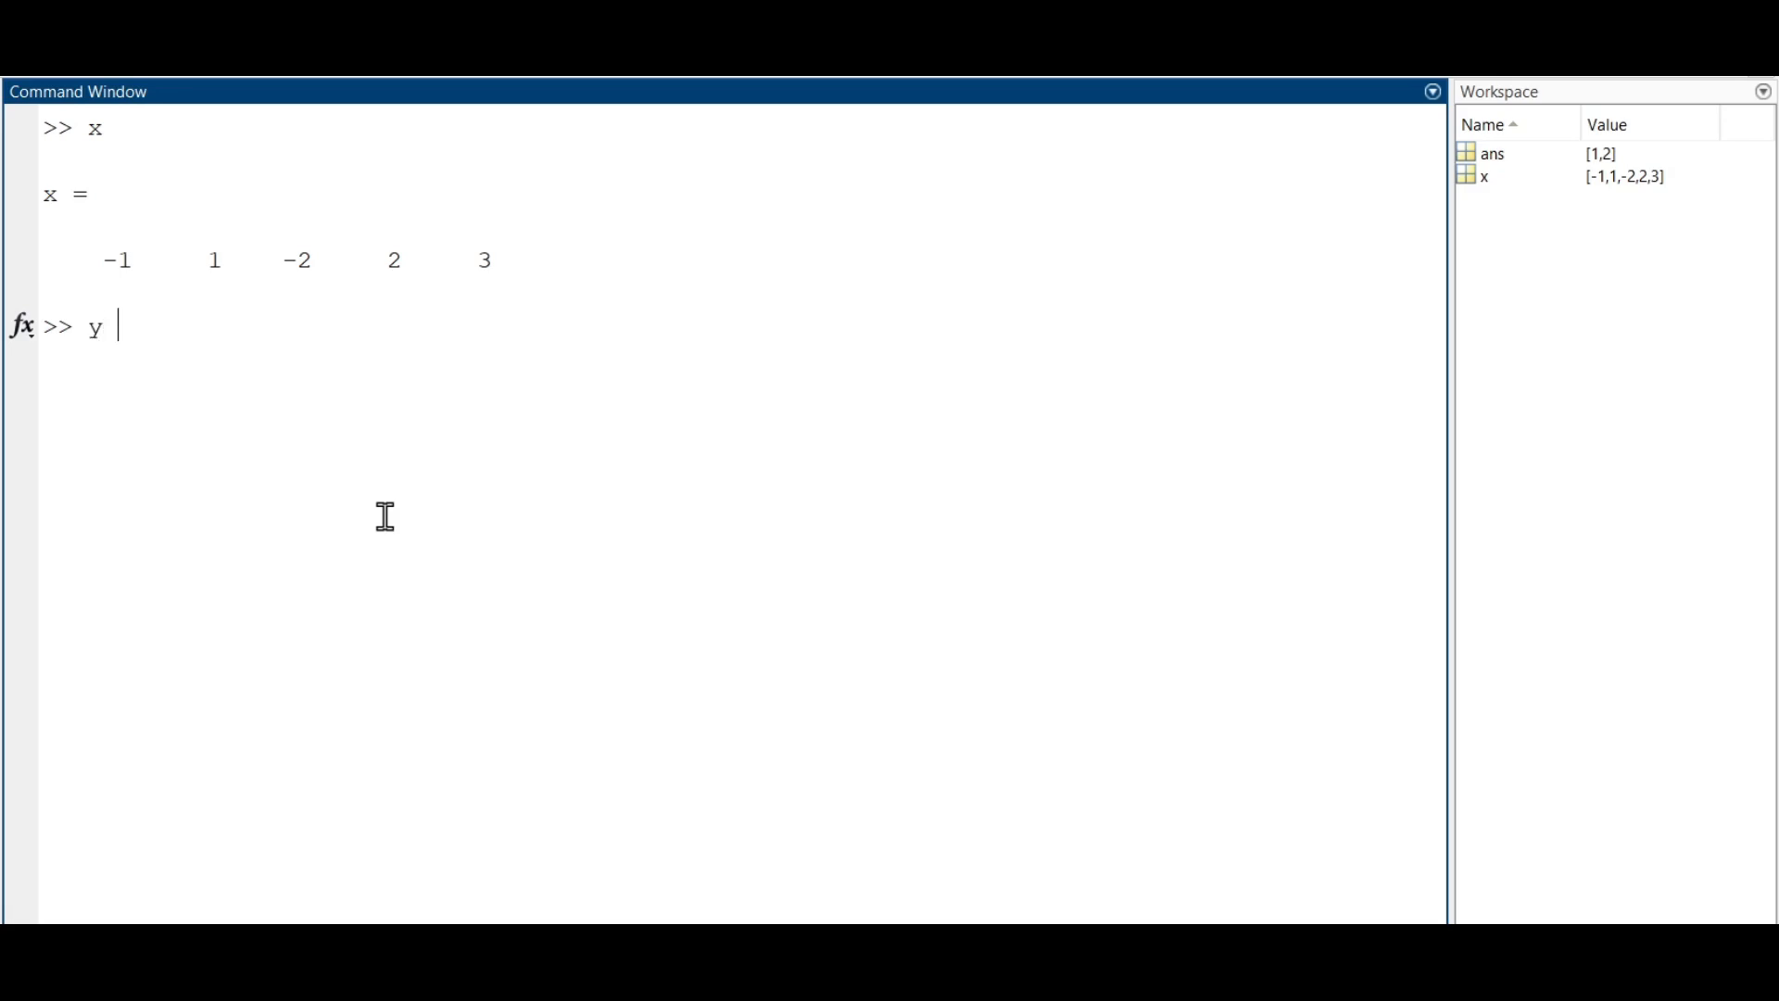
type("= 1:5")
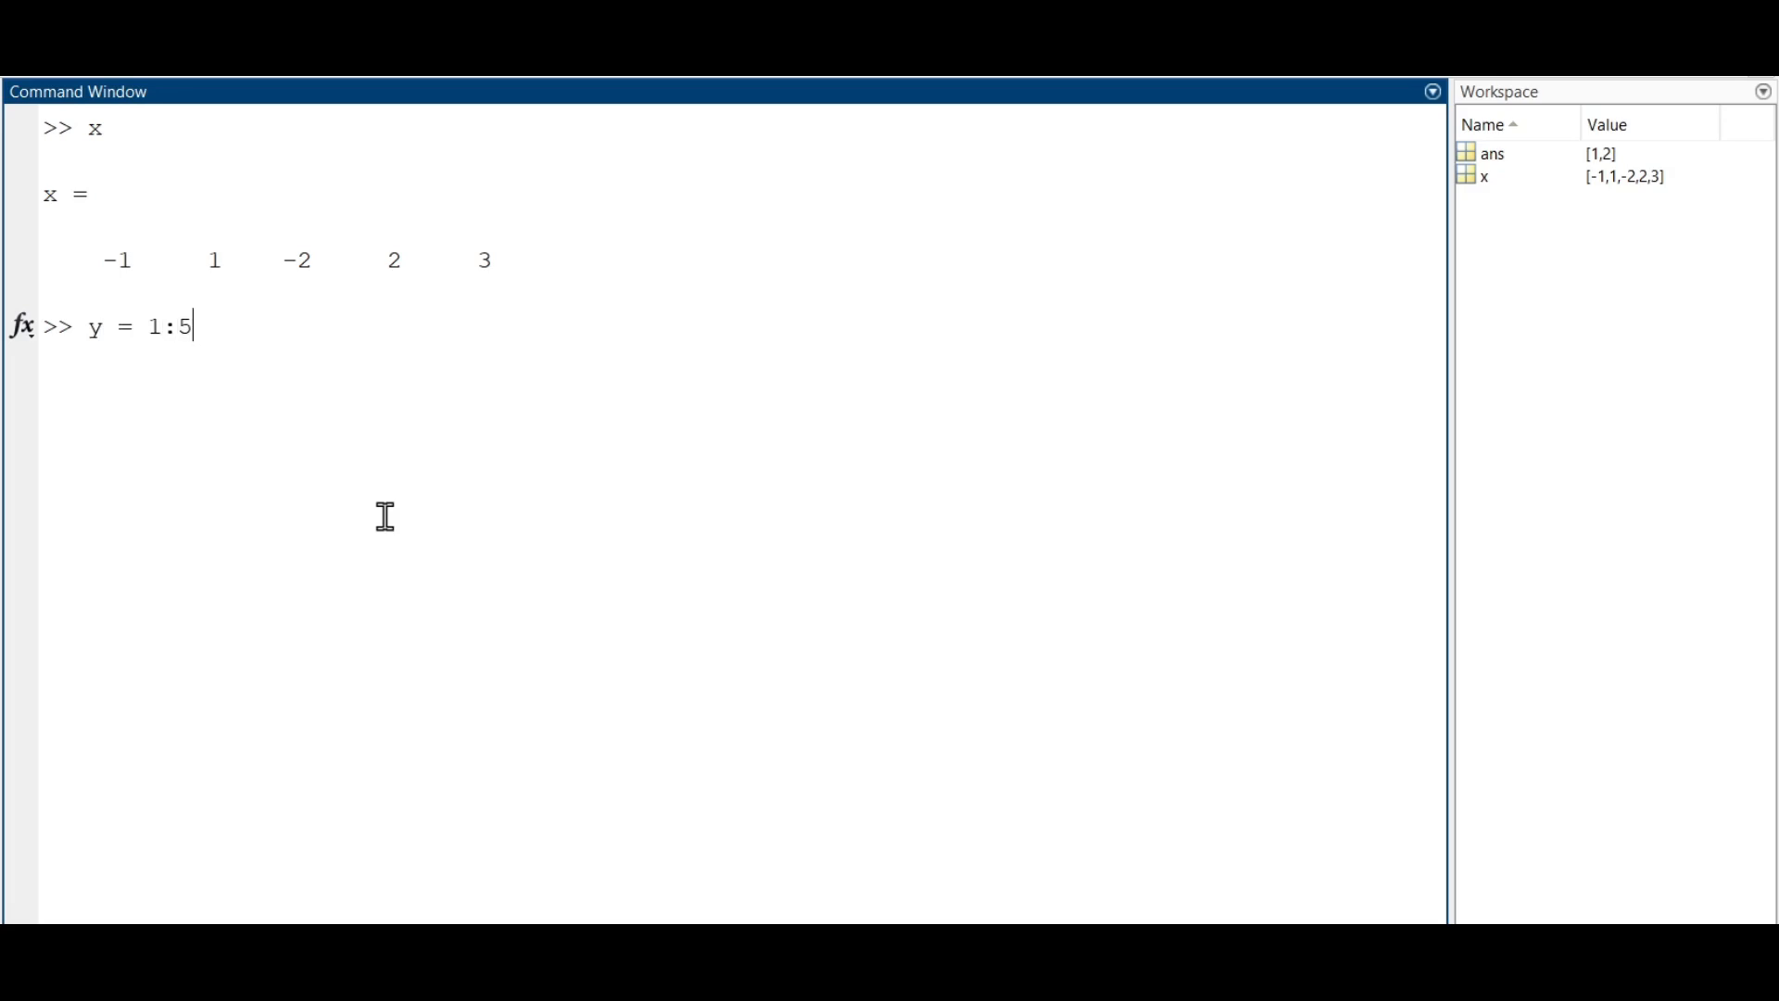
key("Return")
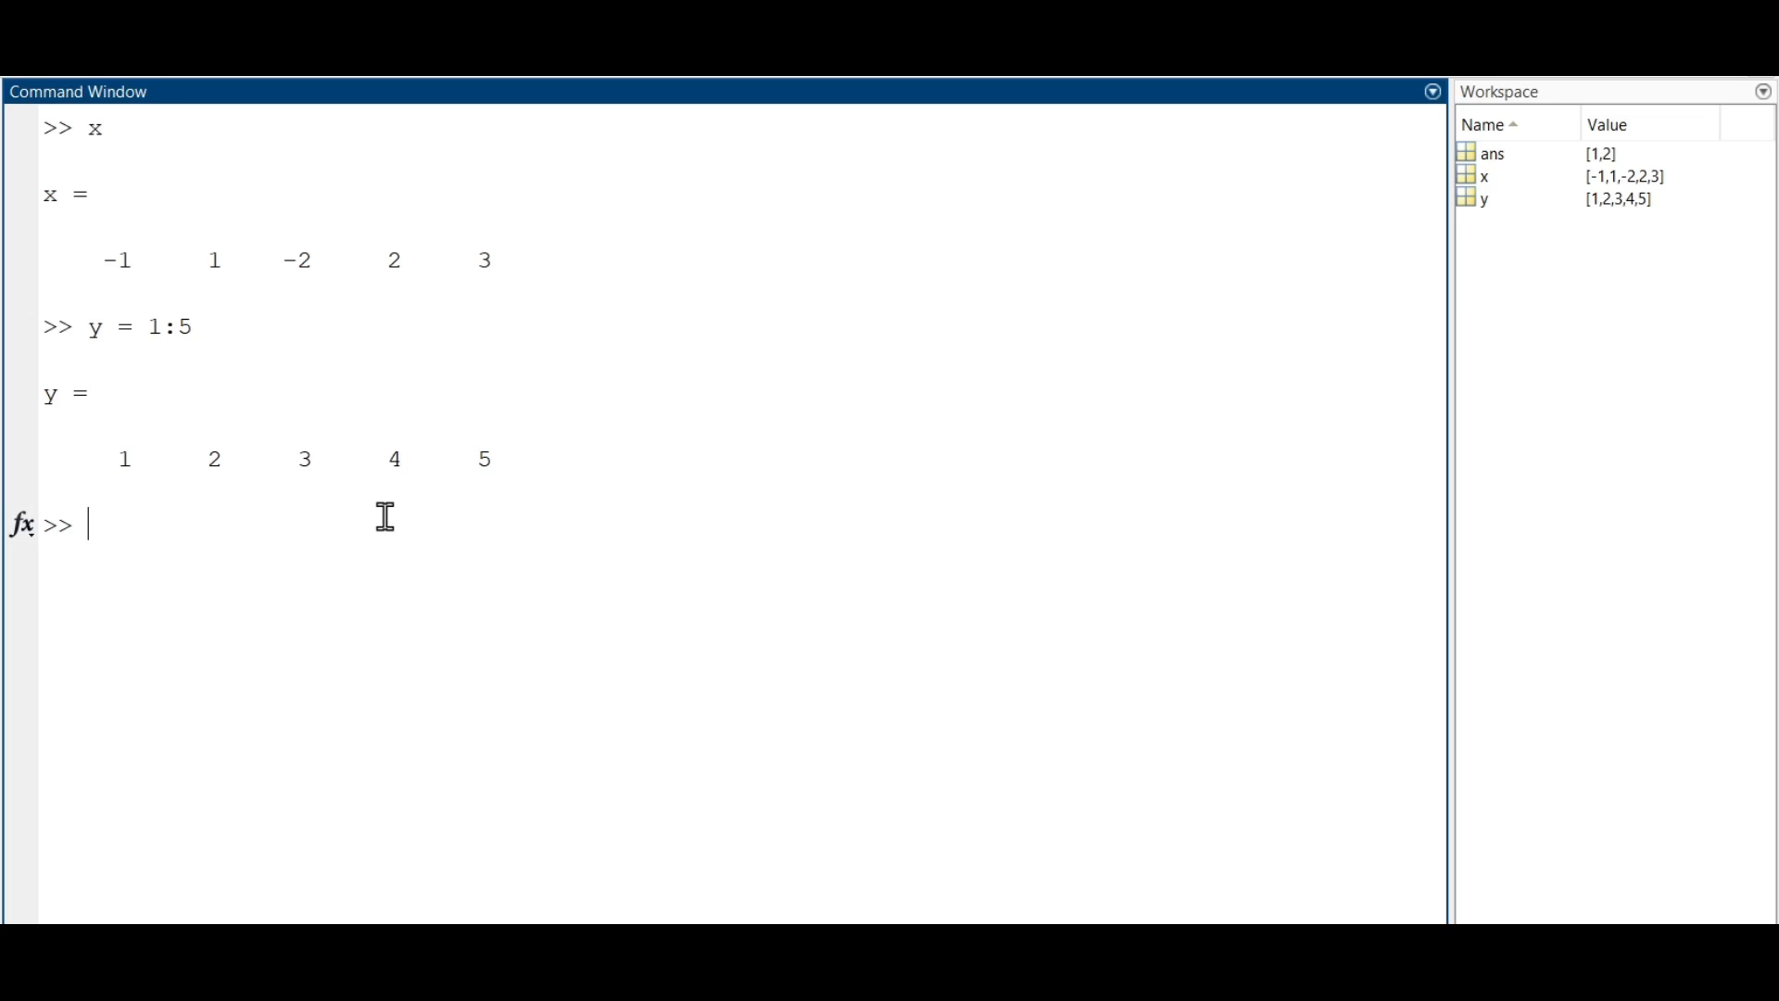
- Compute x + y = 0 3 1 6 8 and element-wise x.*y = -1 2 -6 8 15
type("x +")
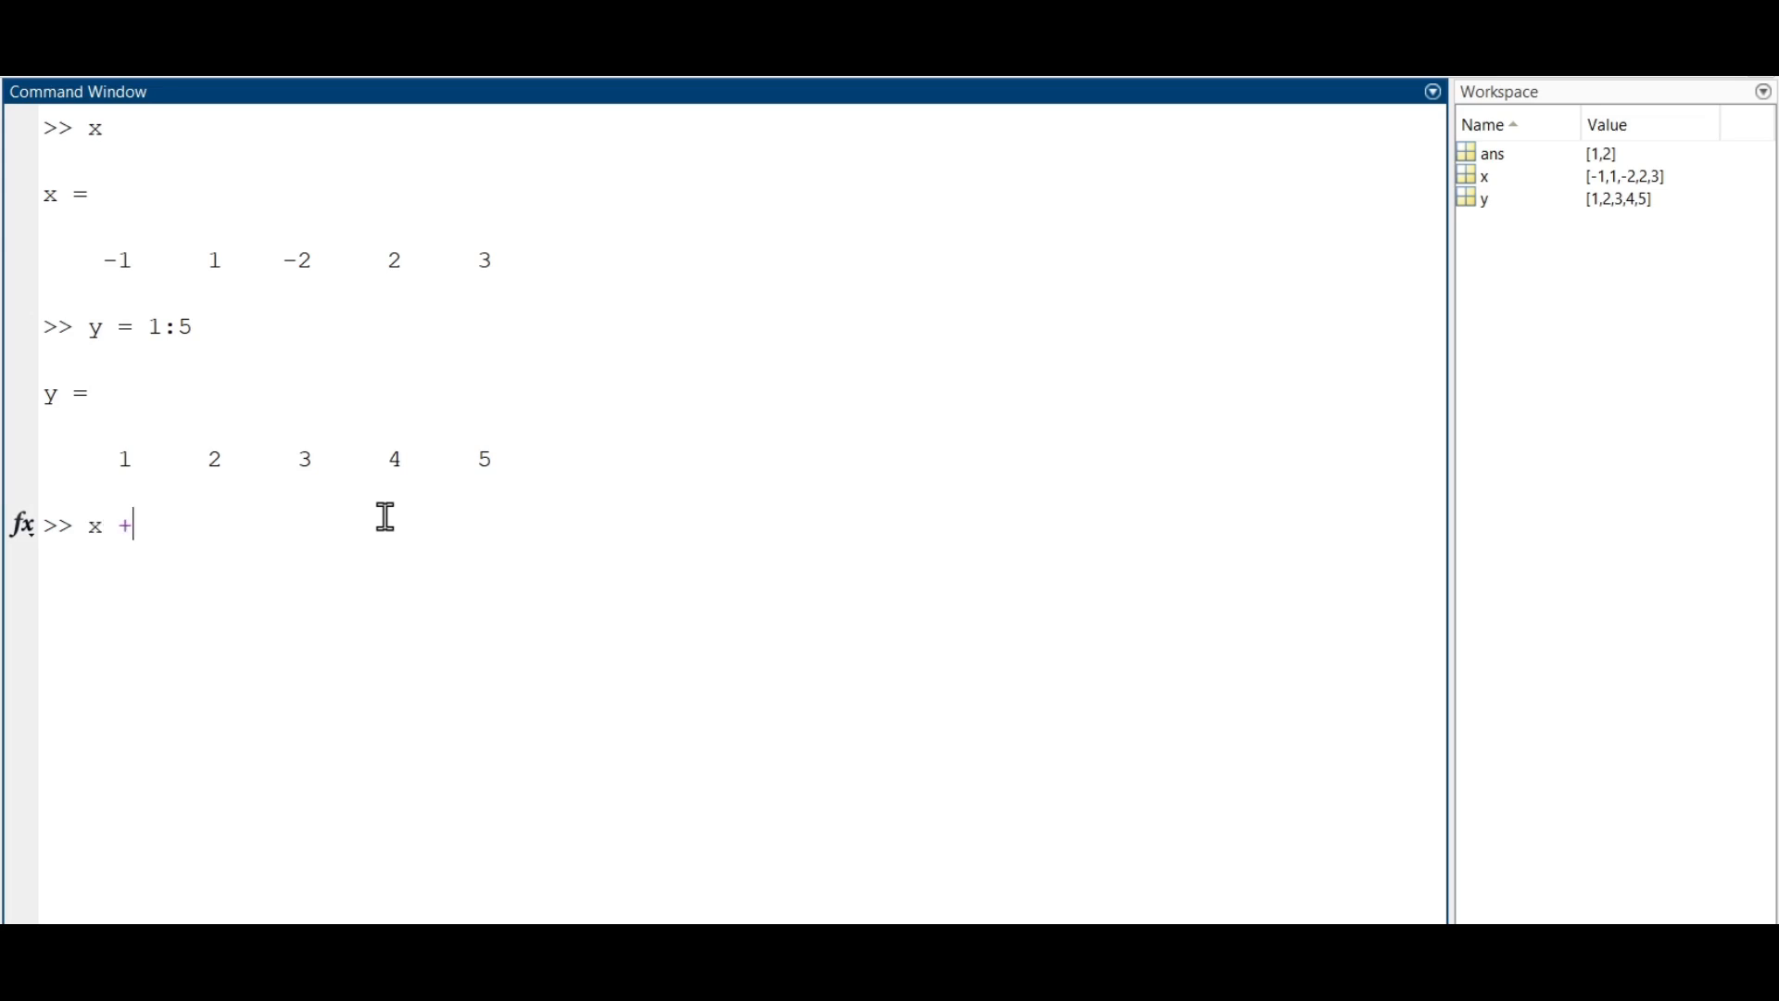
type("y")
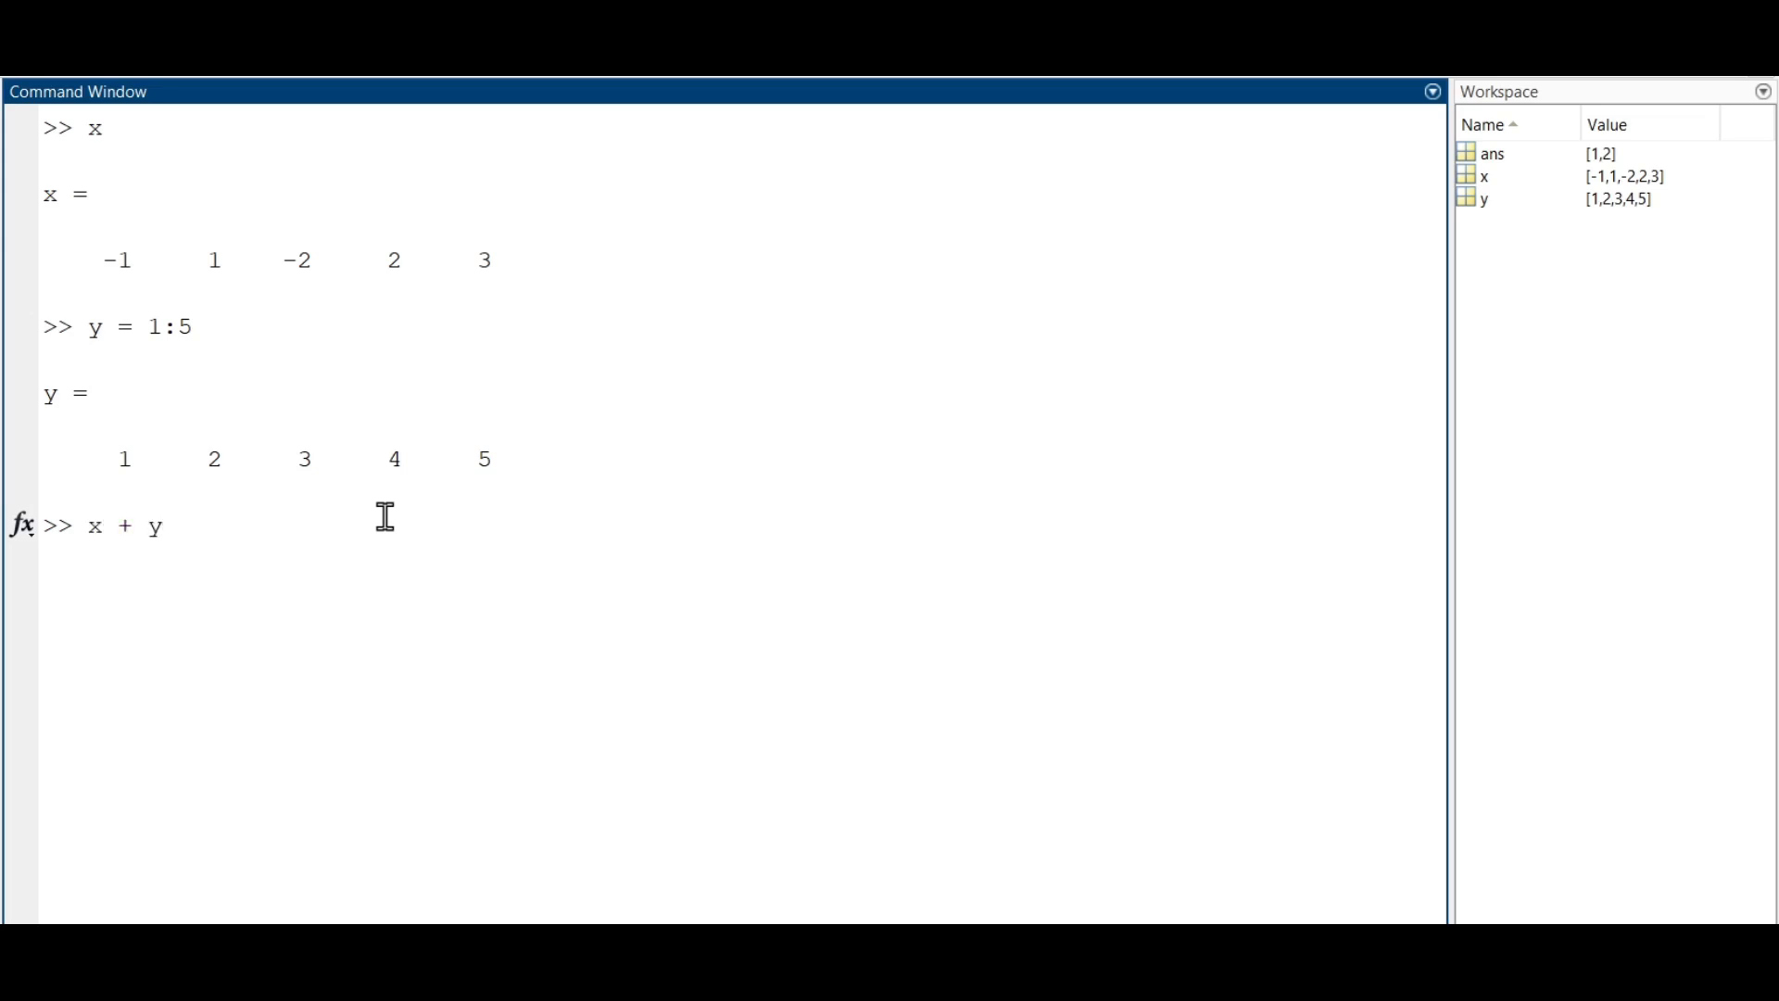
key("Return")
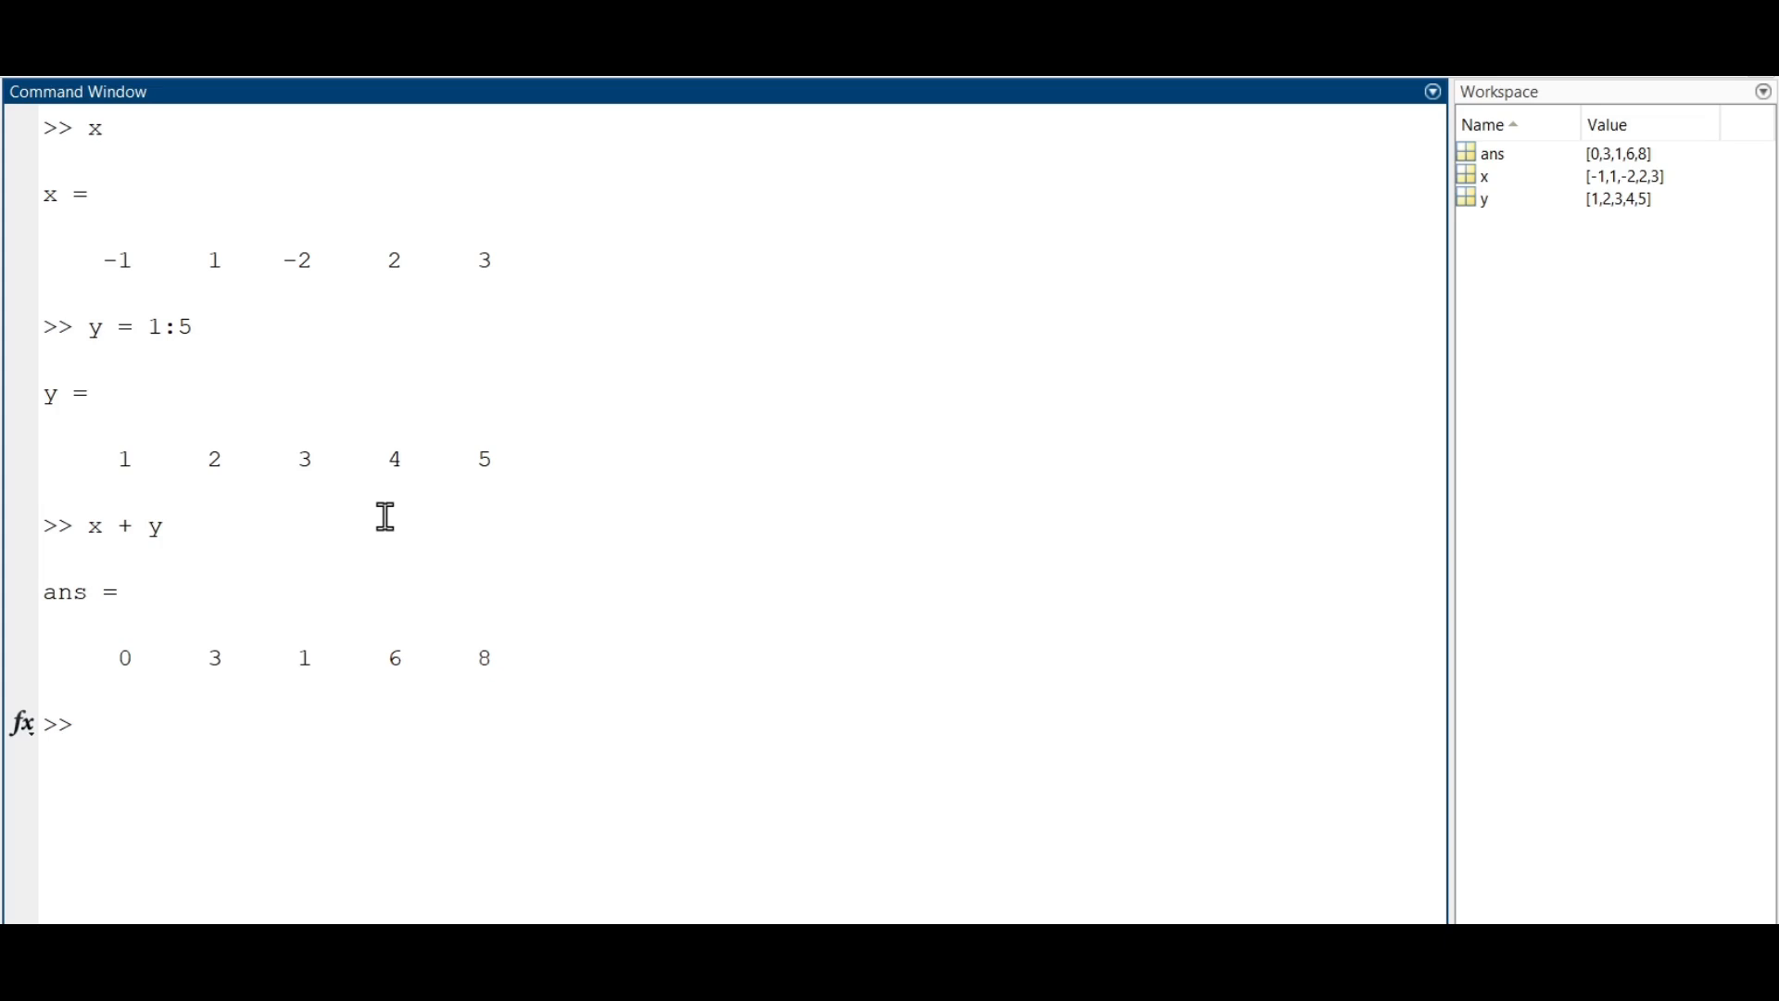
type("x.")
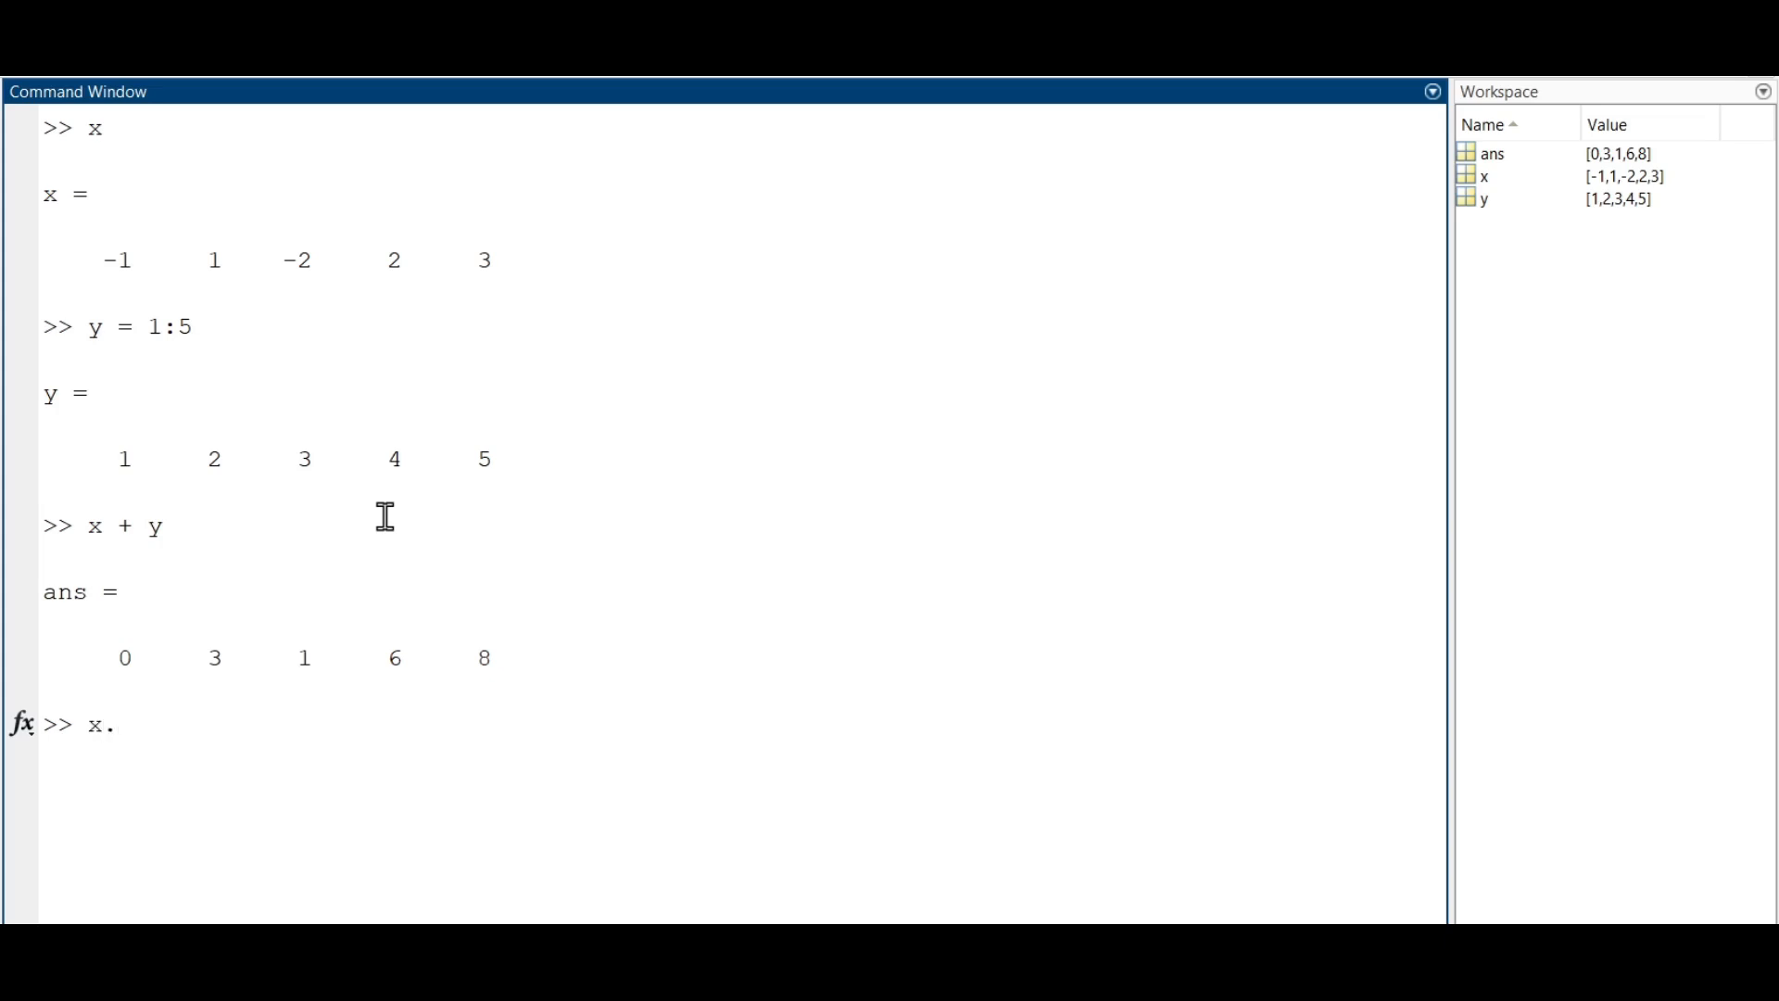
type("*y")
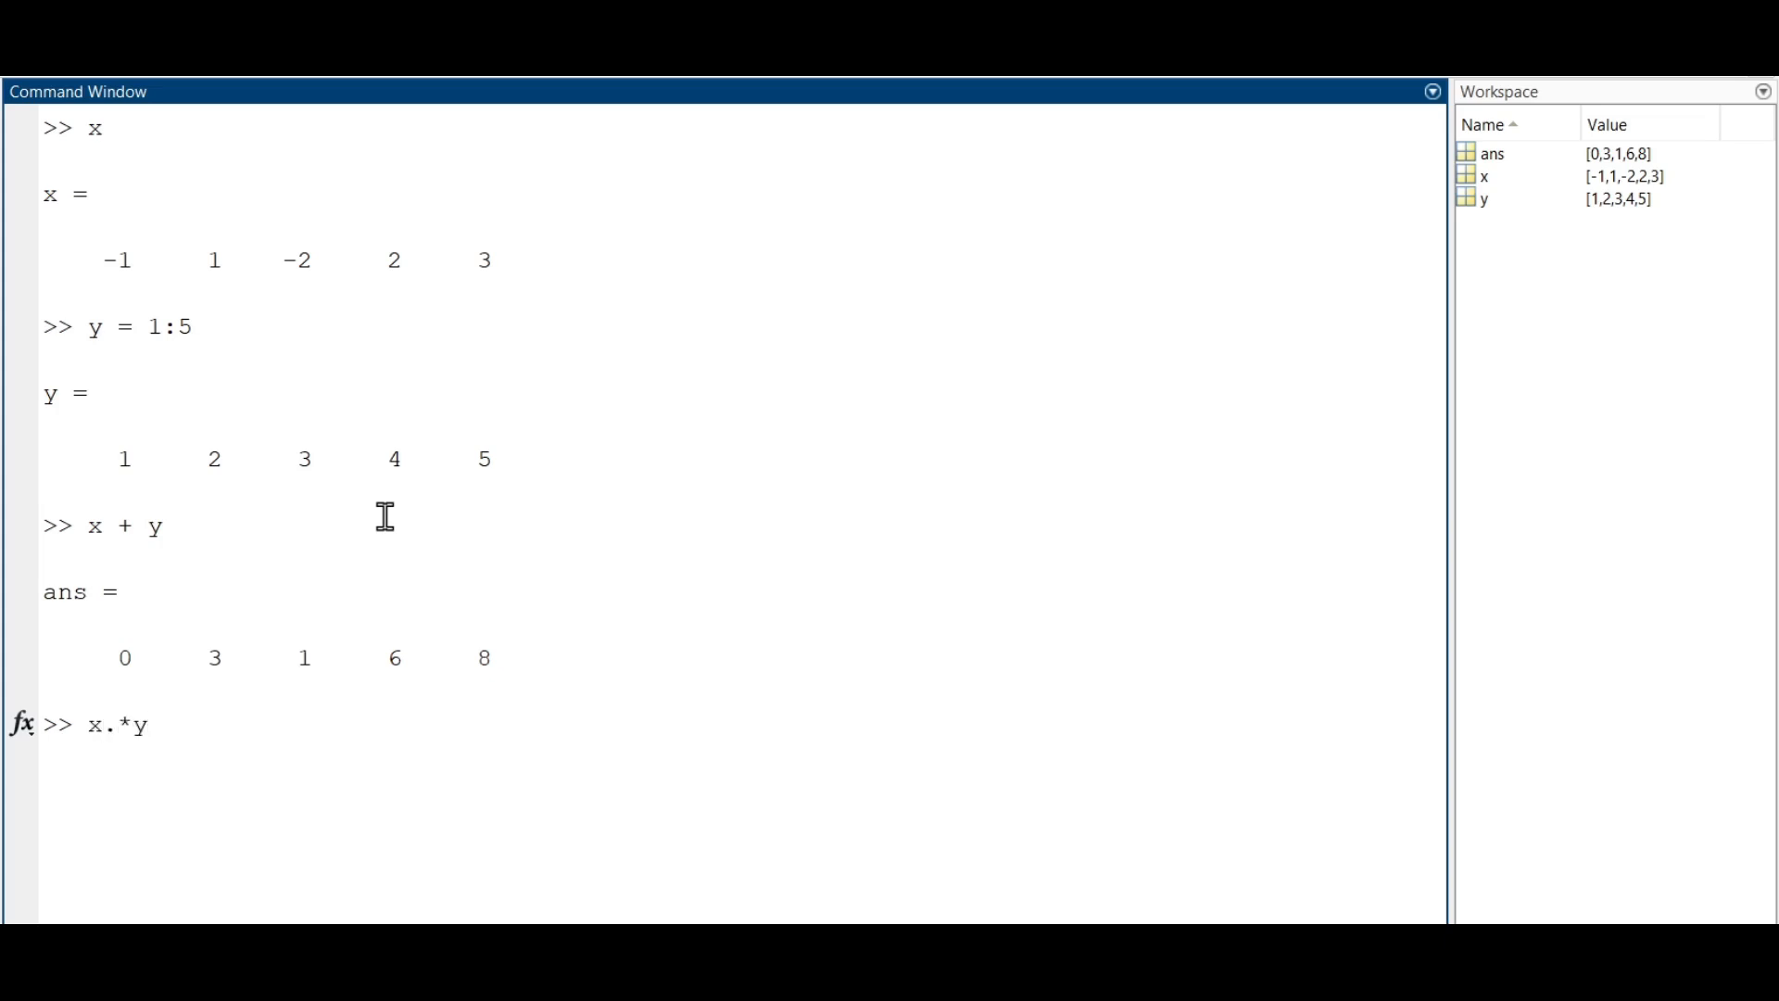
key("Return")
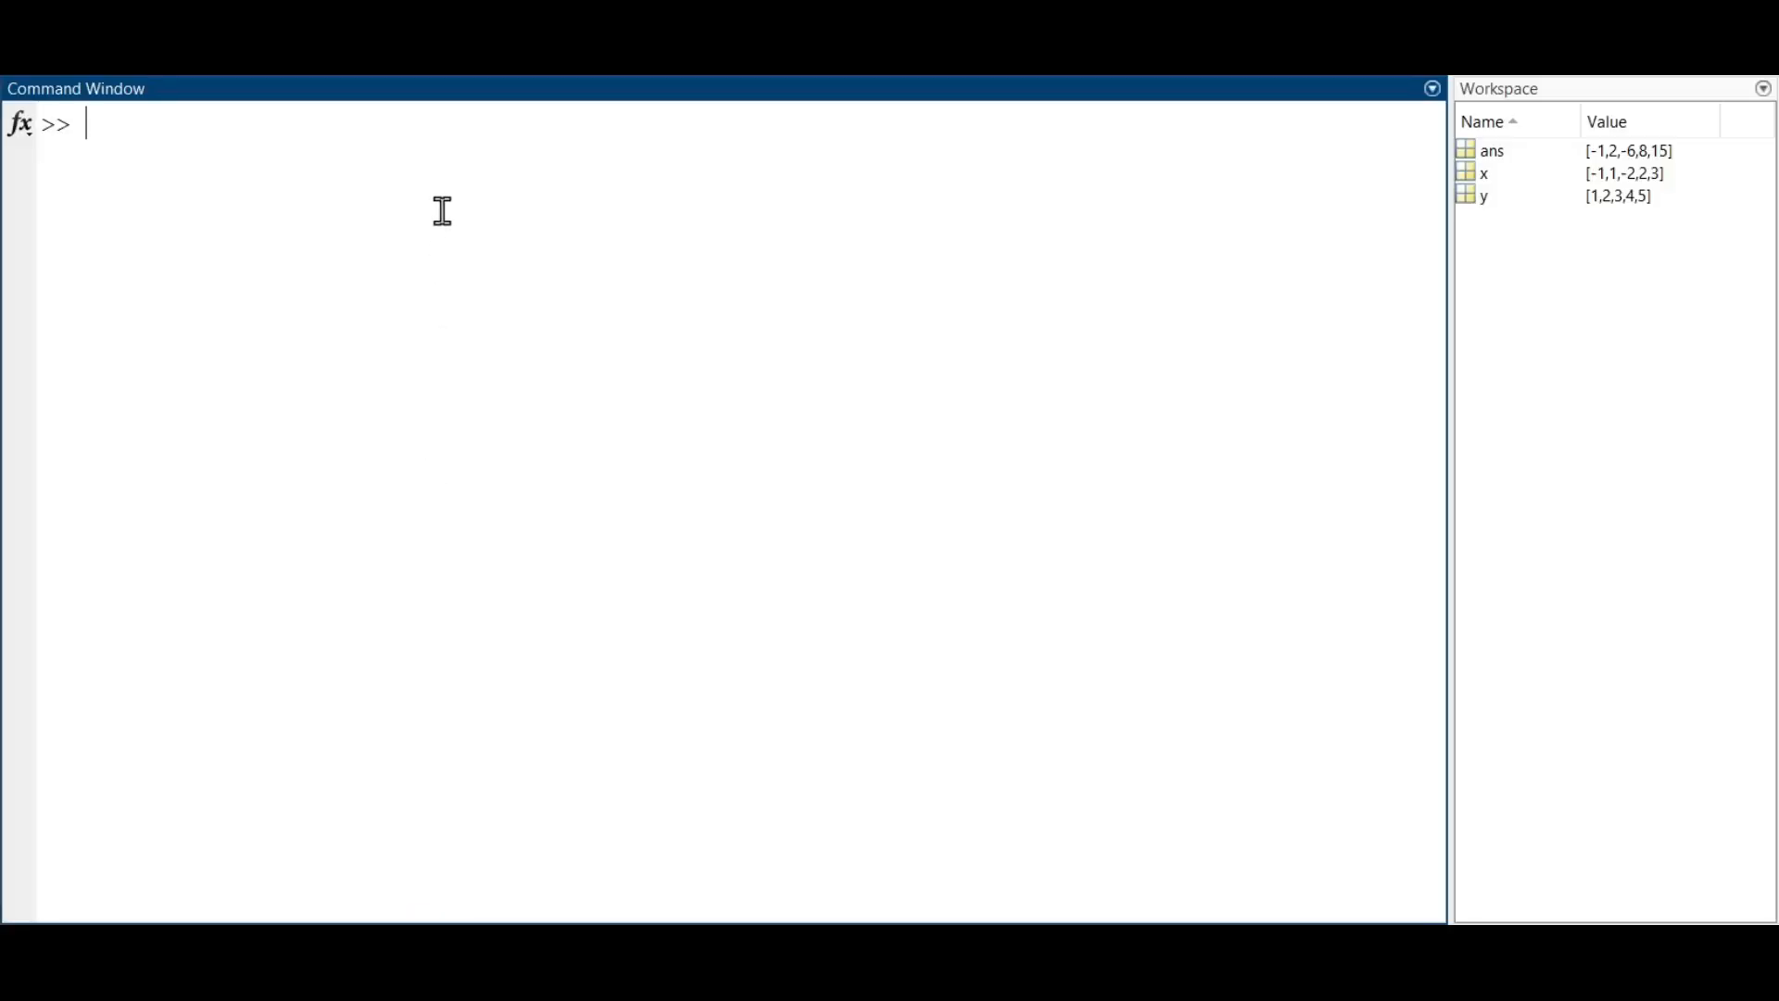
- Display x, then delete its second element with x(2) = [], leaving -1 -2 2 3
type("x")
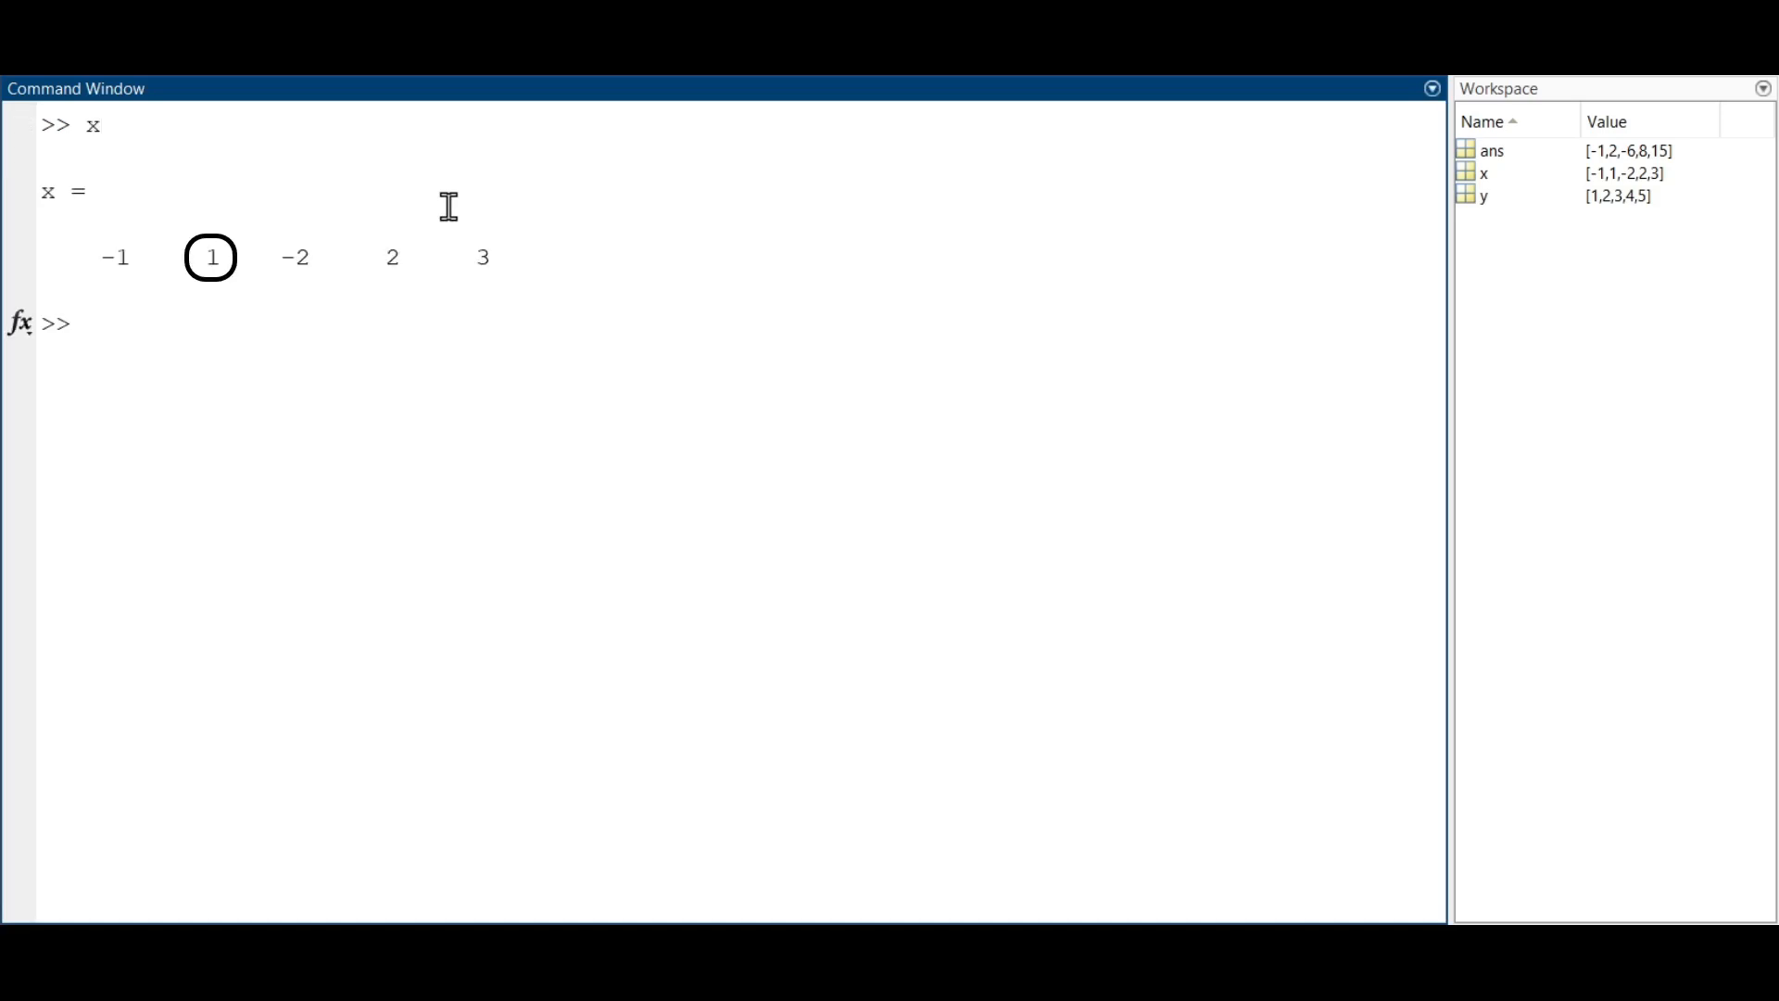
type("x (")
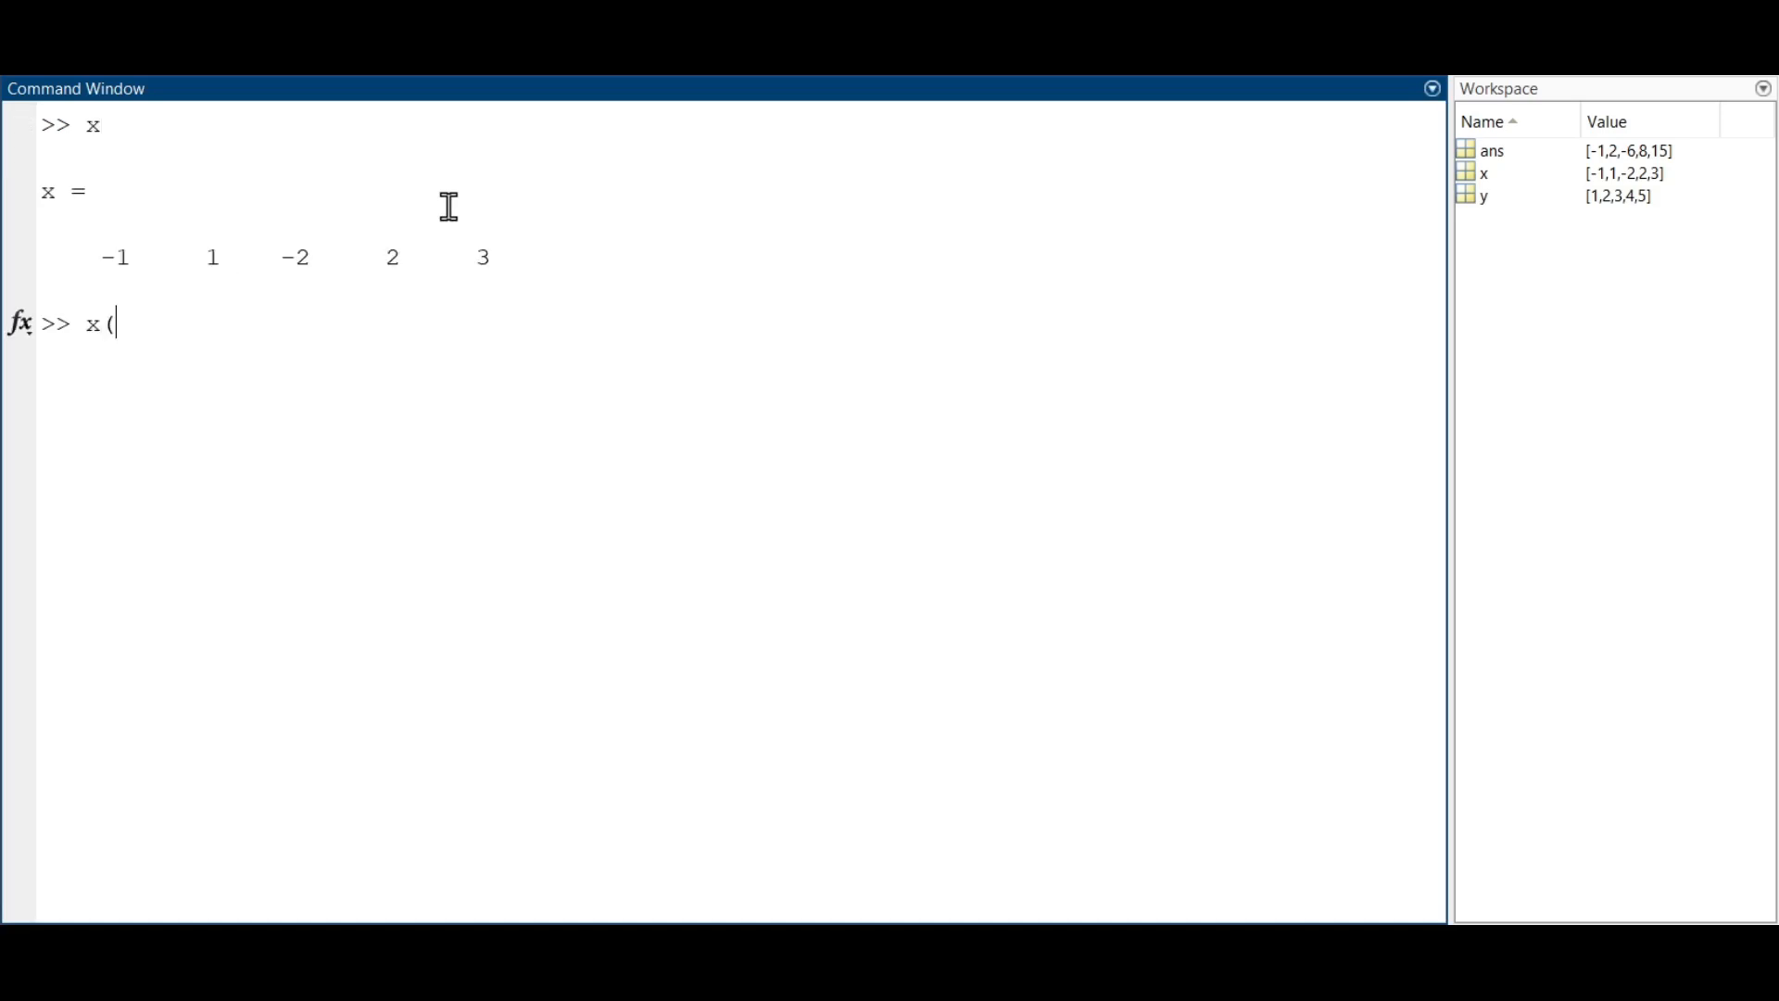
type("2) =")
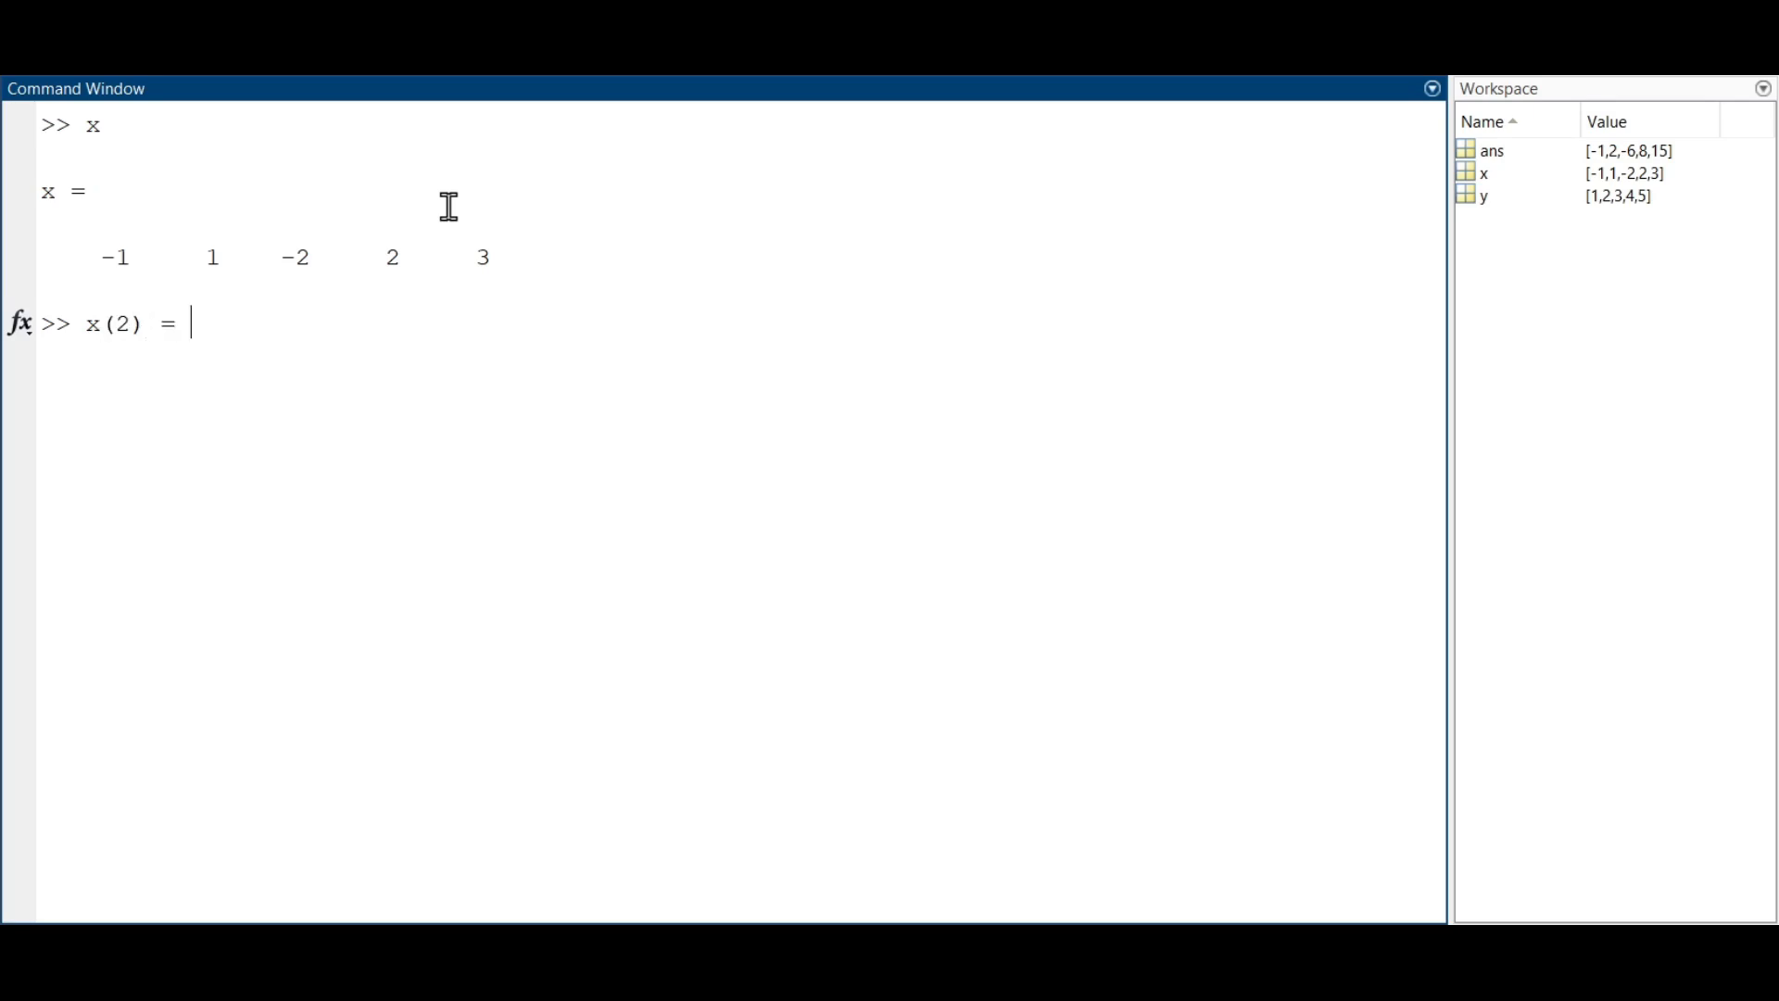
key("Return")
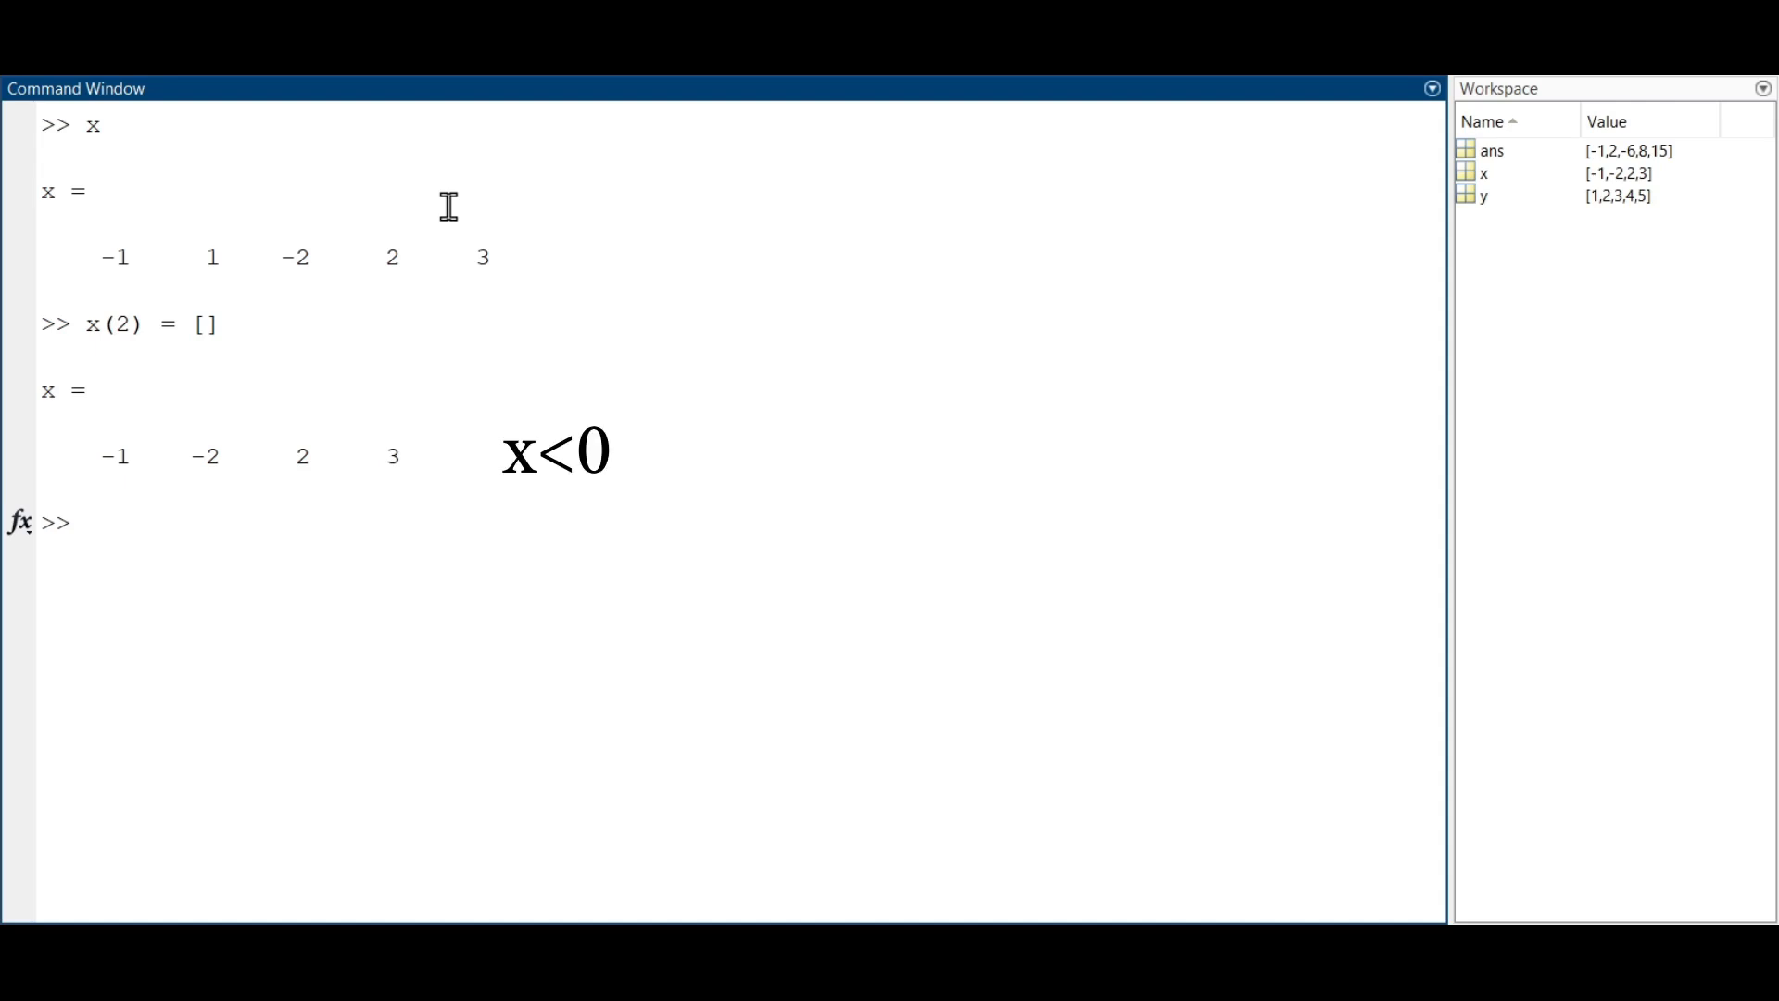
- Store the negative values of x in v with v = x(x<0), giving -1 -2
type("v")
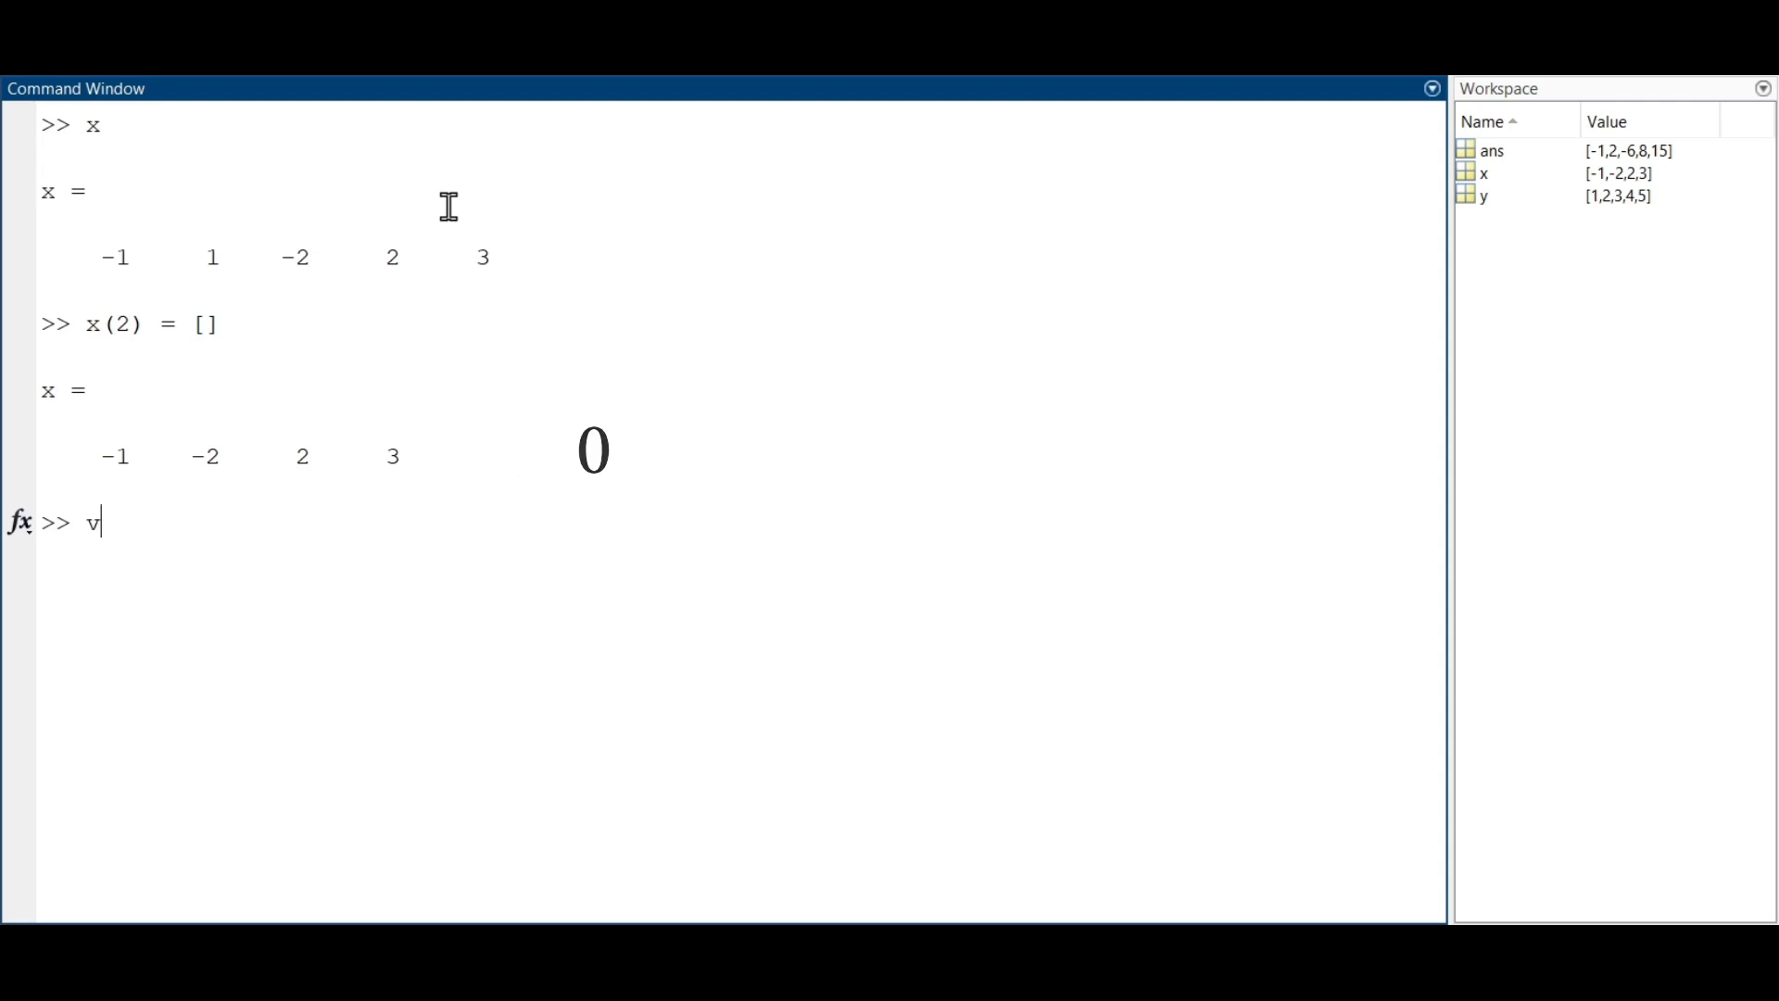
type("= x")
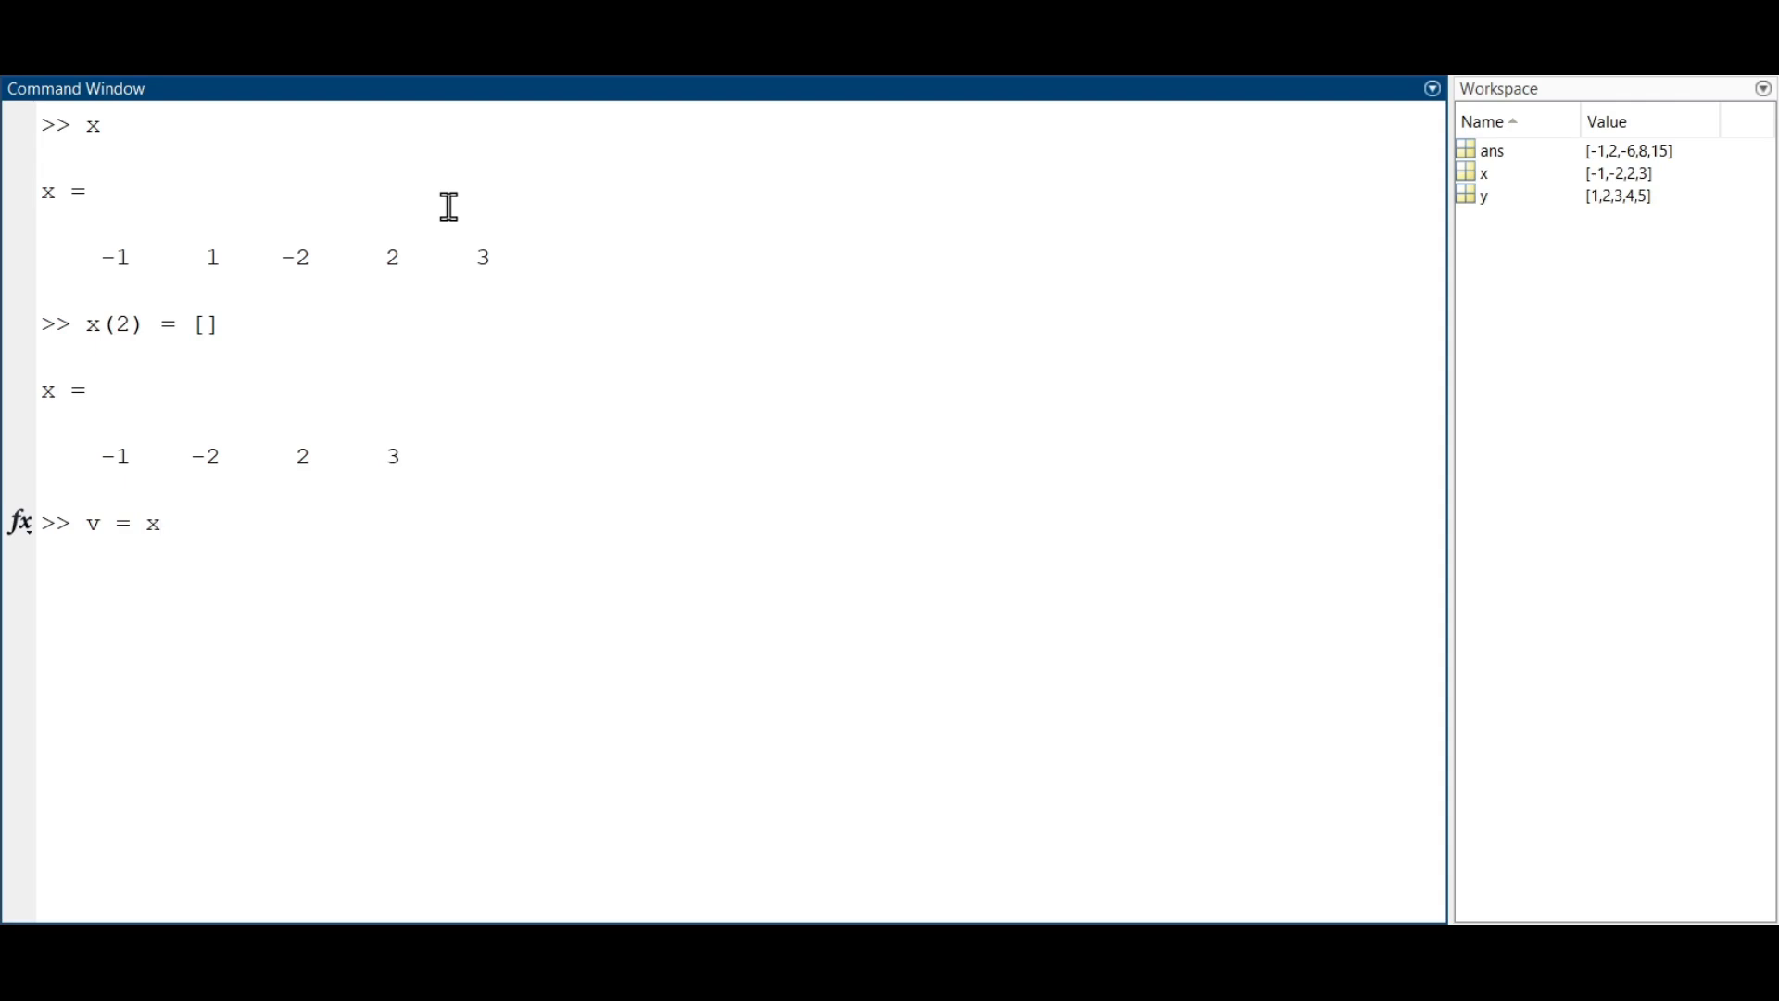
type("(x<0")
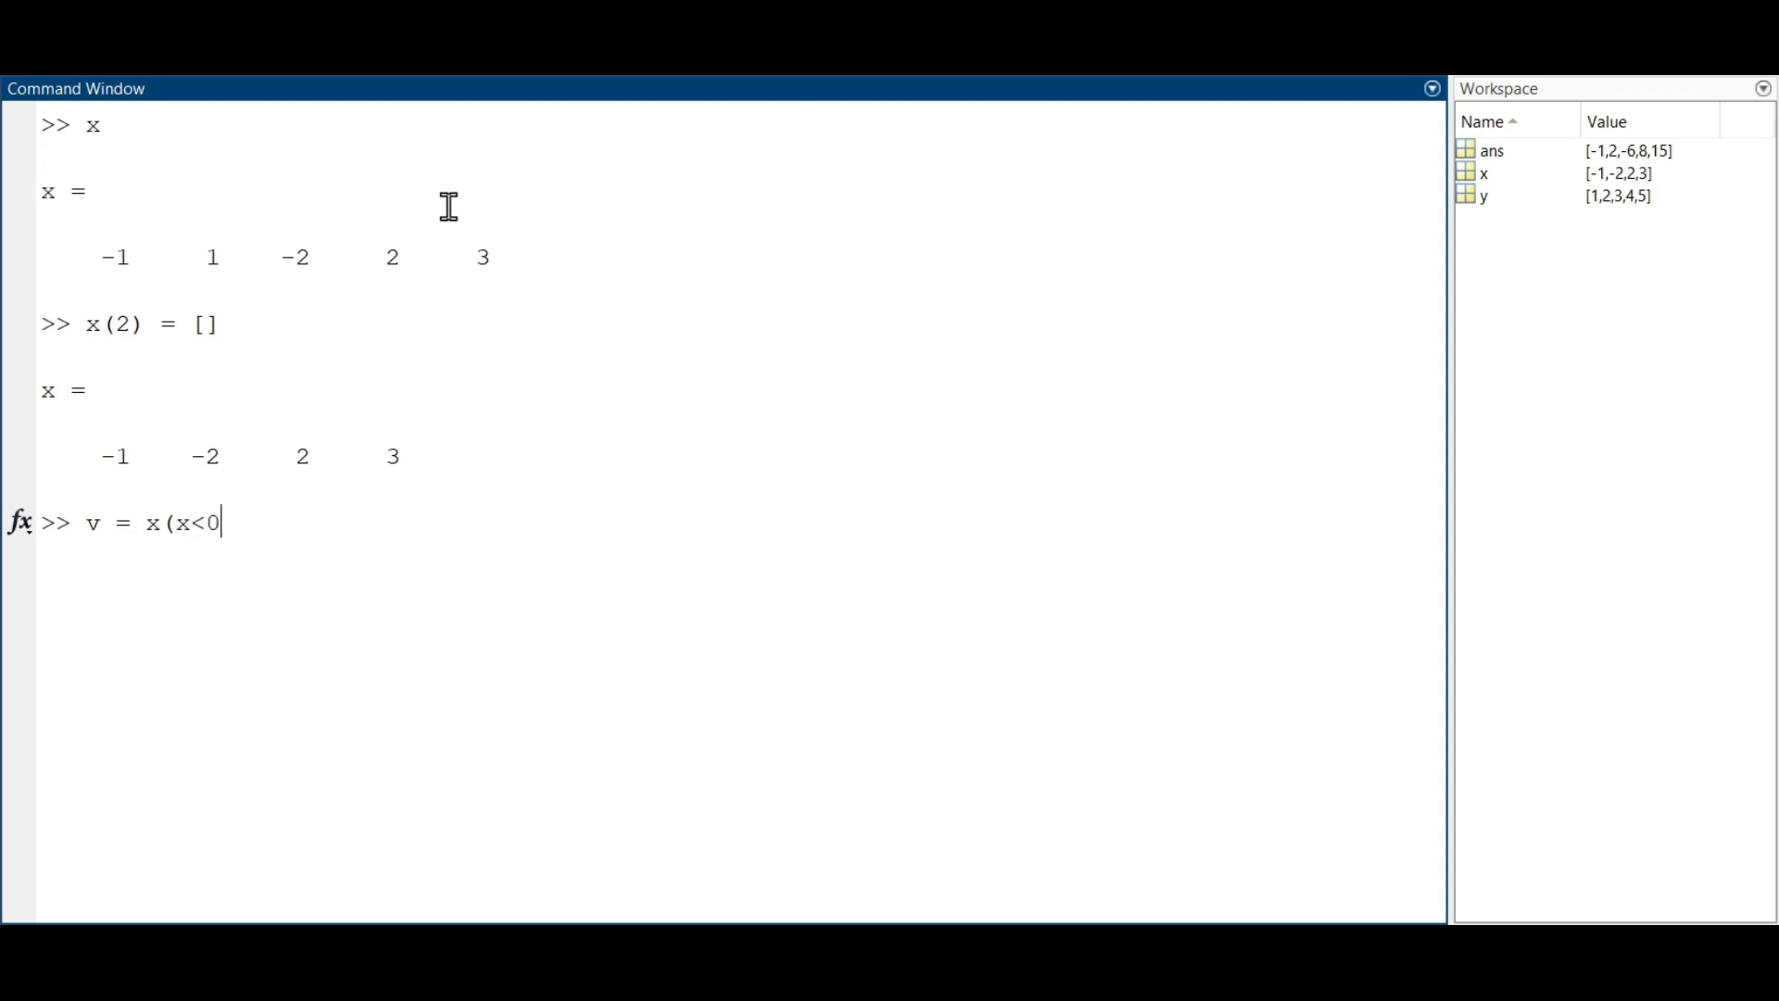
type(")")
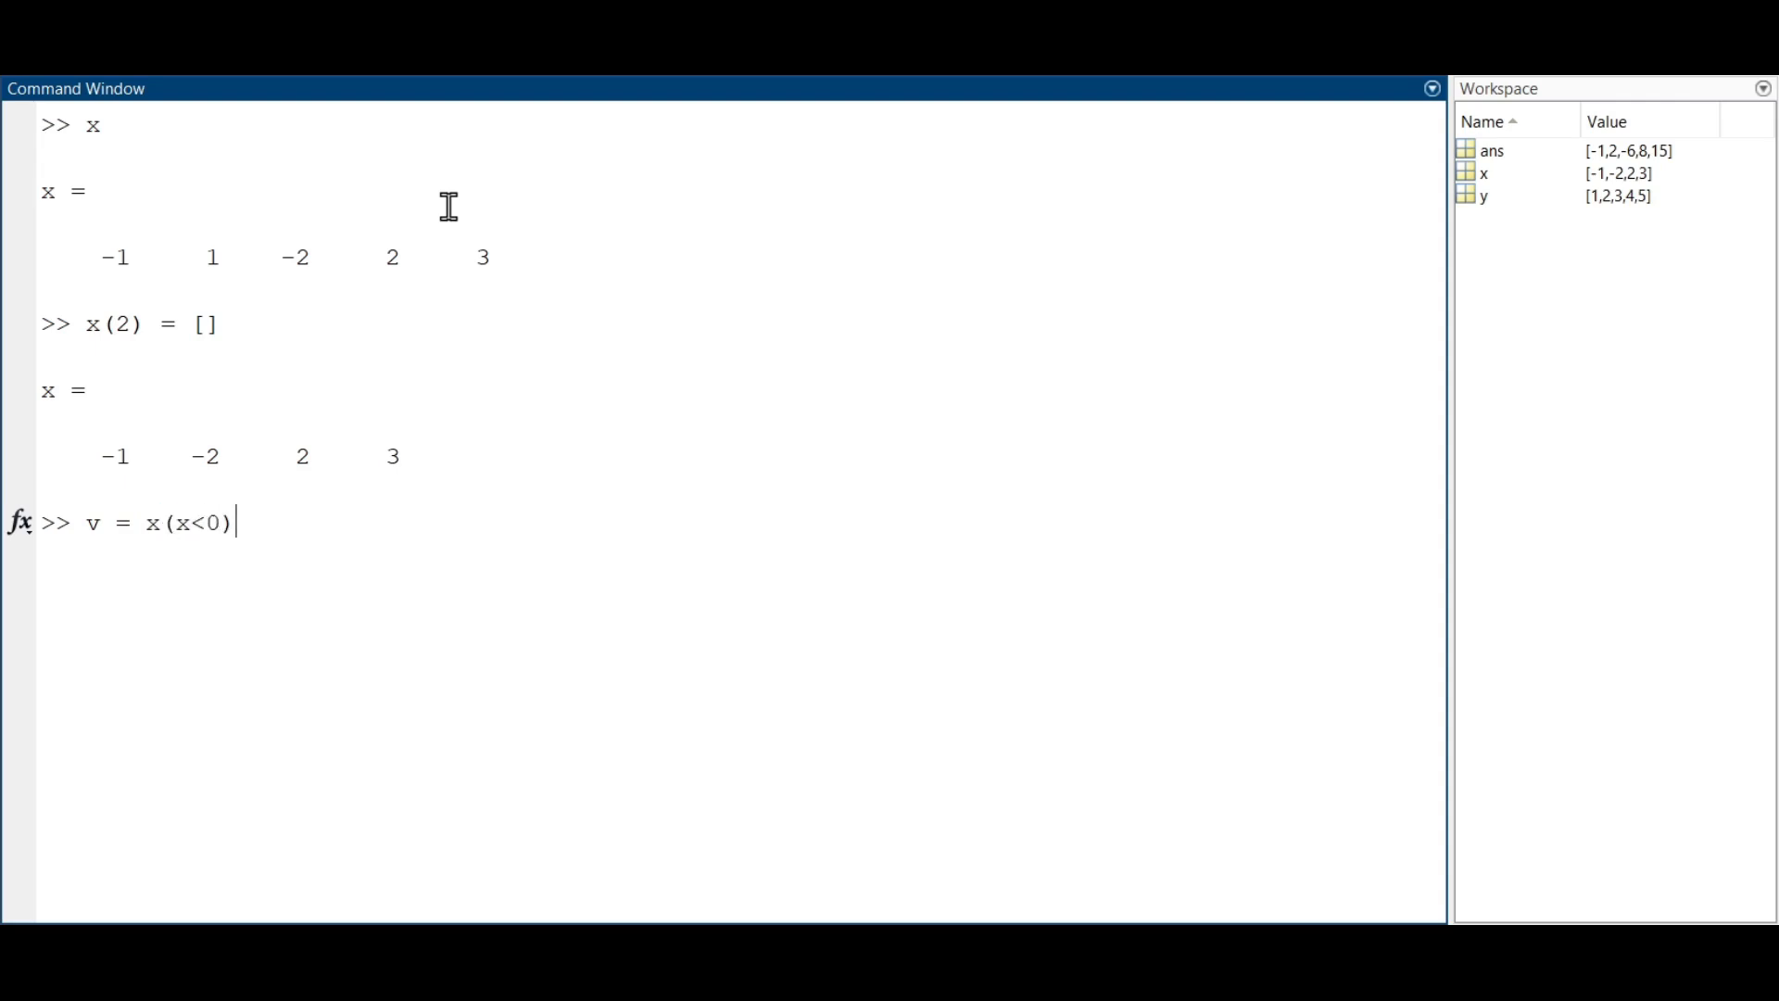
key("Return")
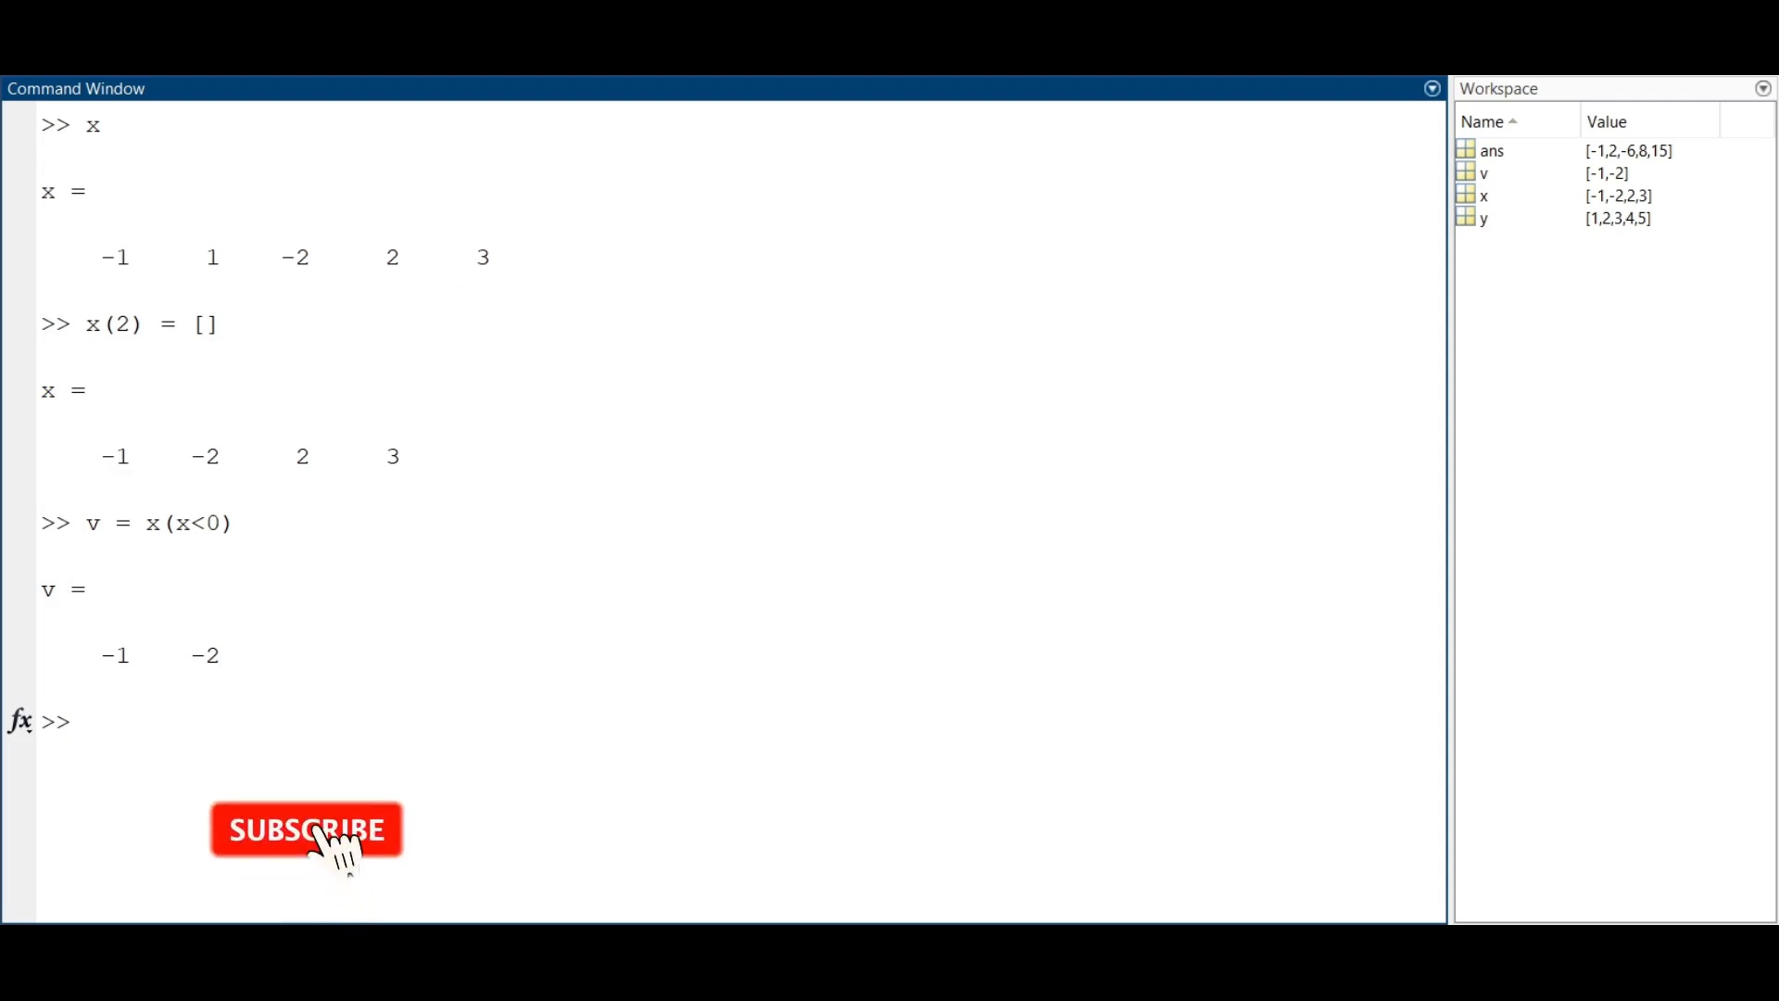
left_click(305, 830)
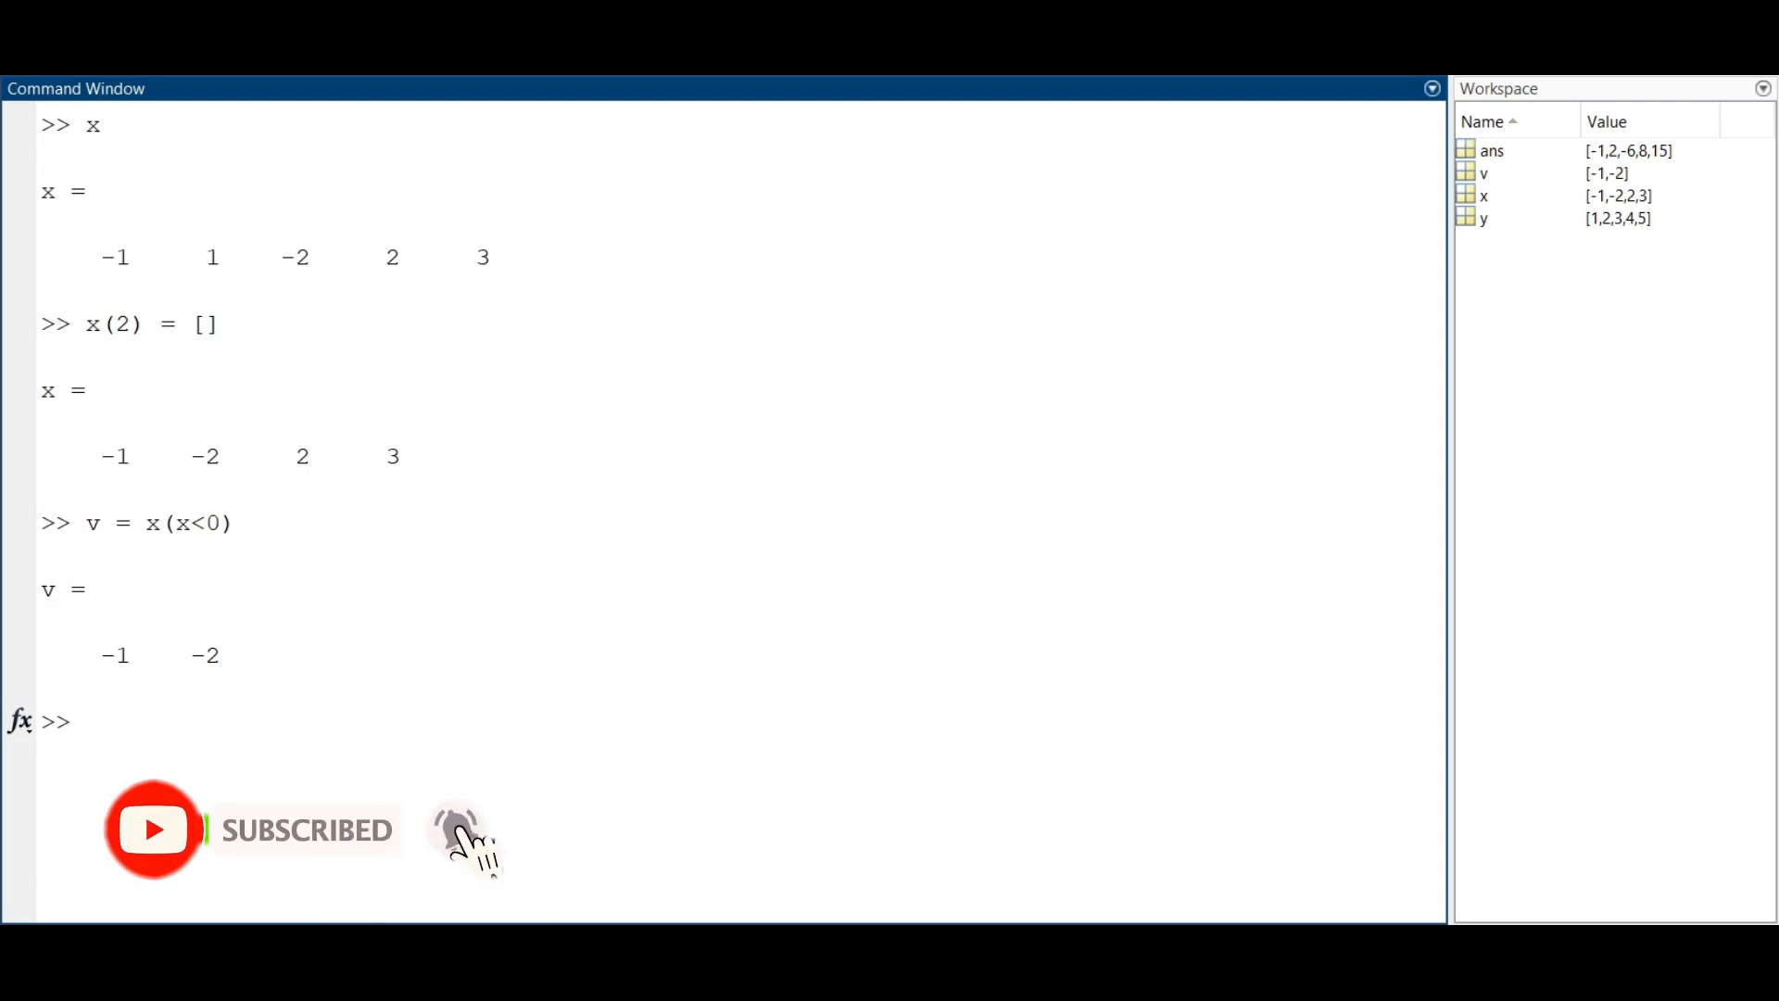
mouse_move(455, 828)
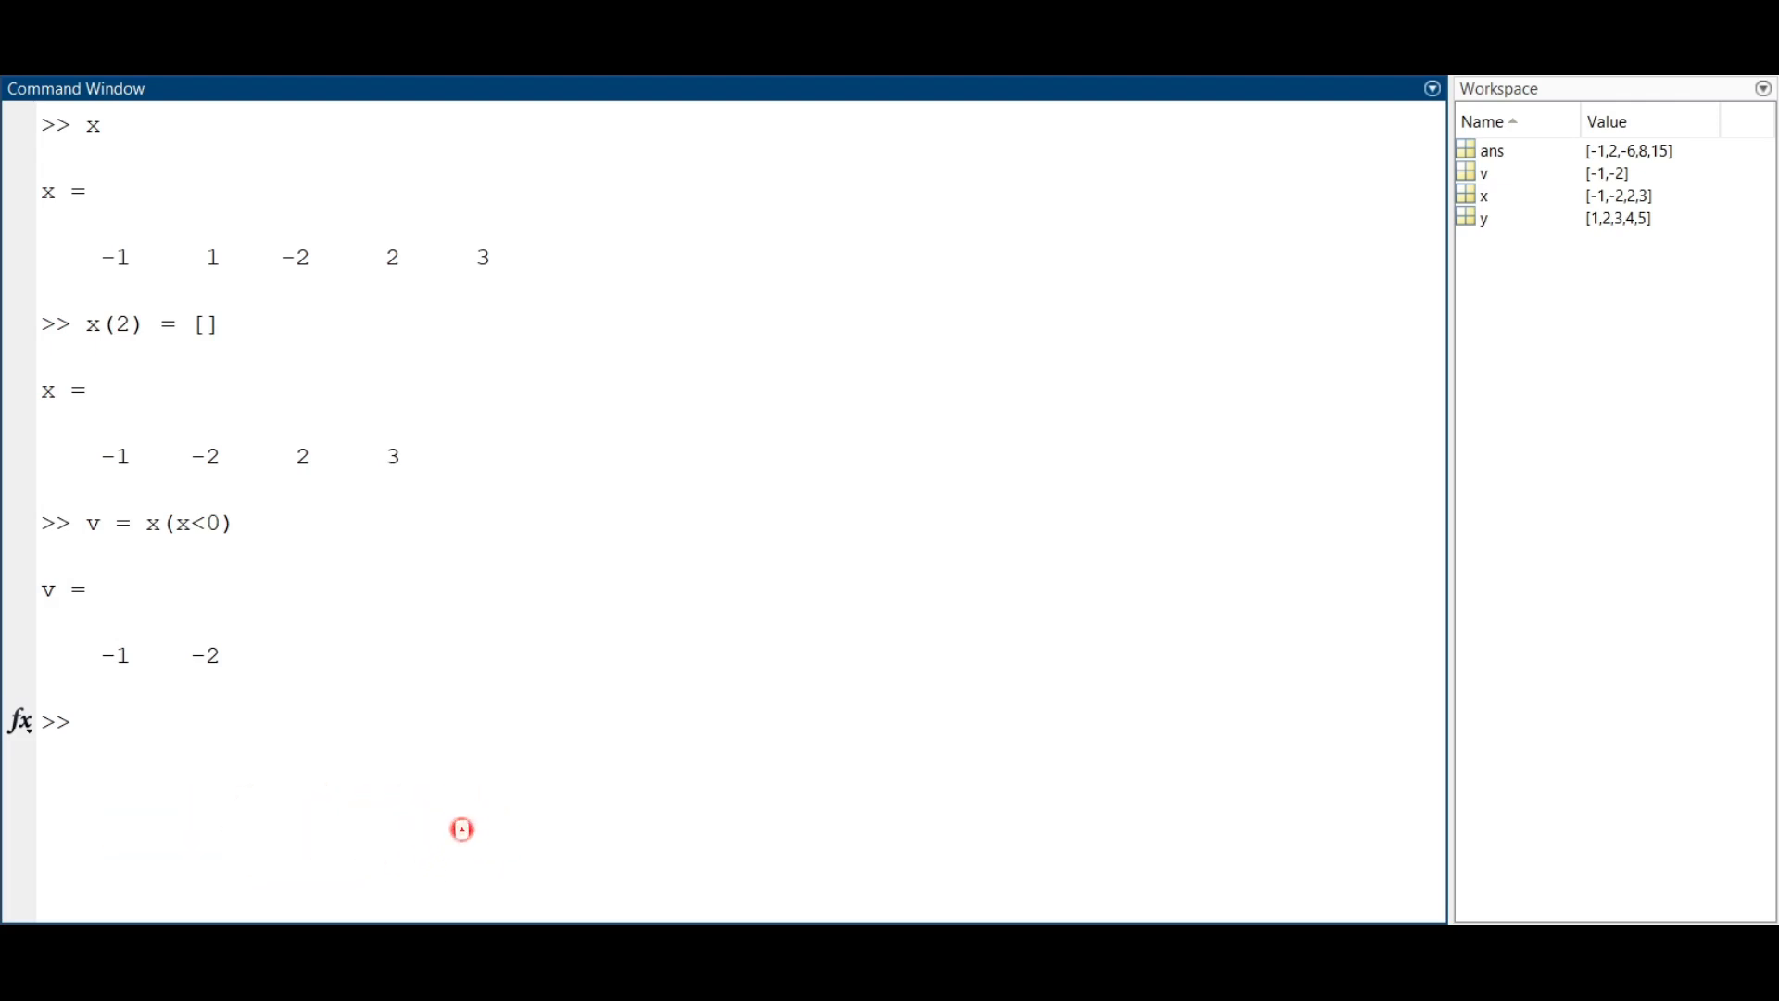
mouse_move(462, 828)
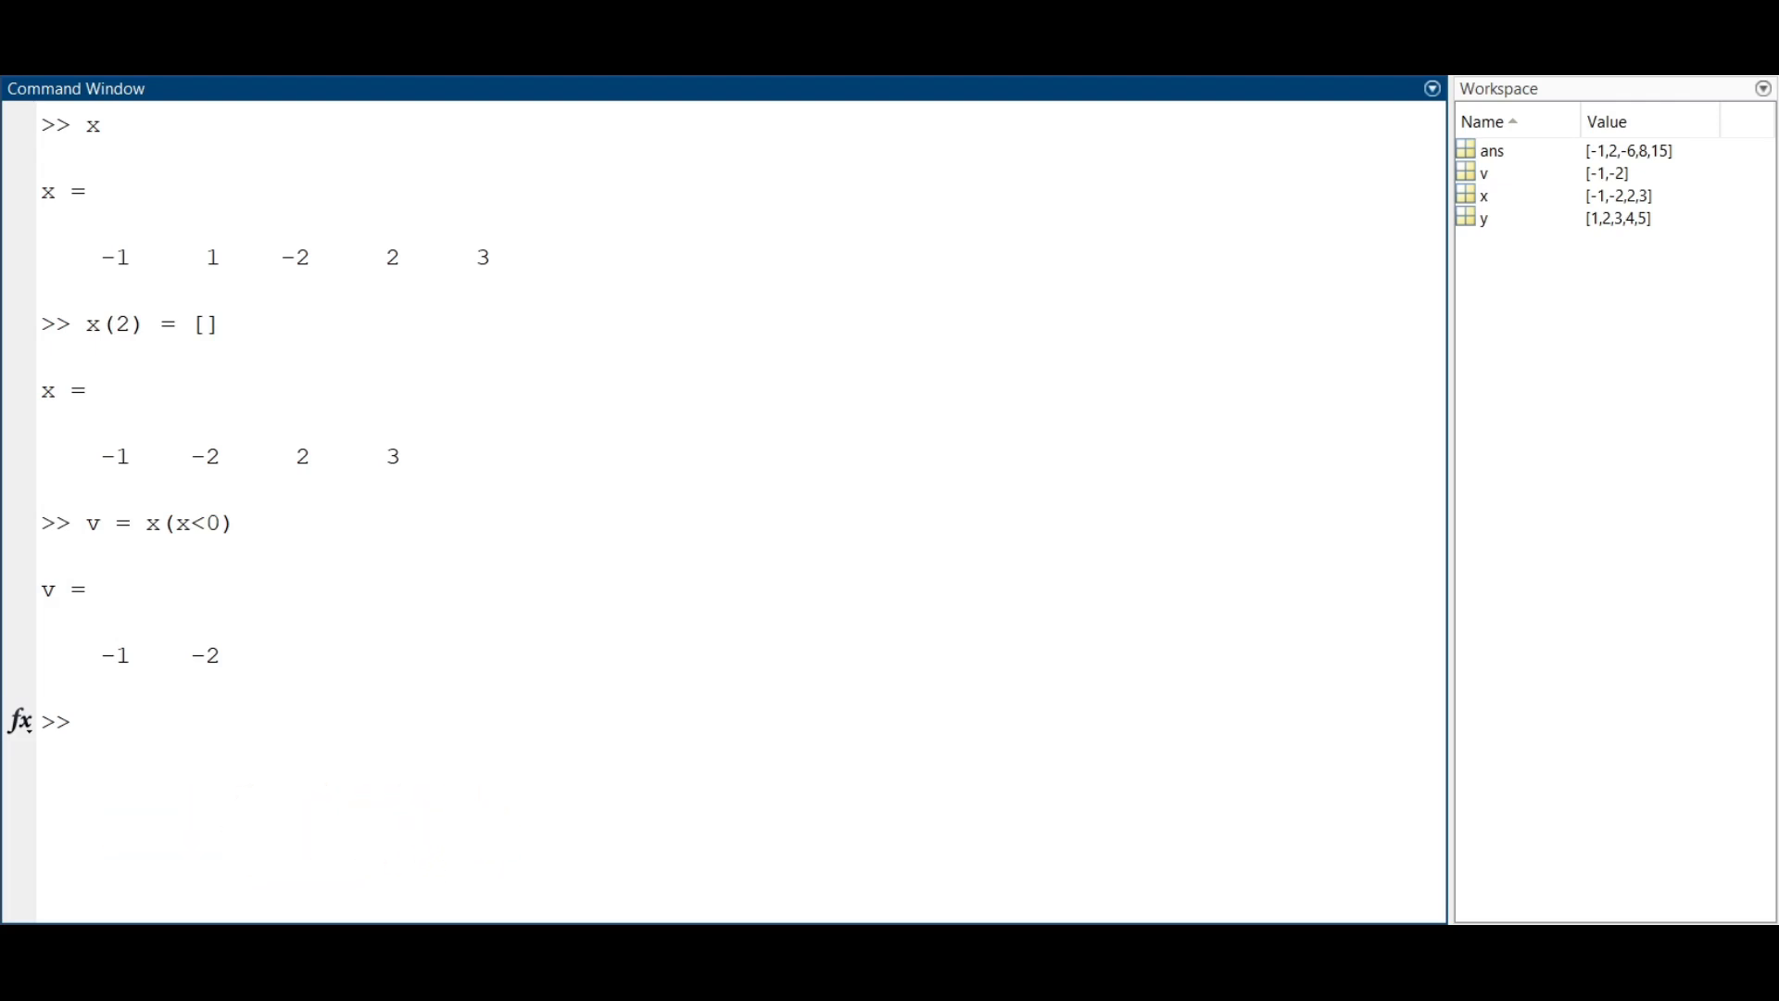